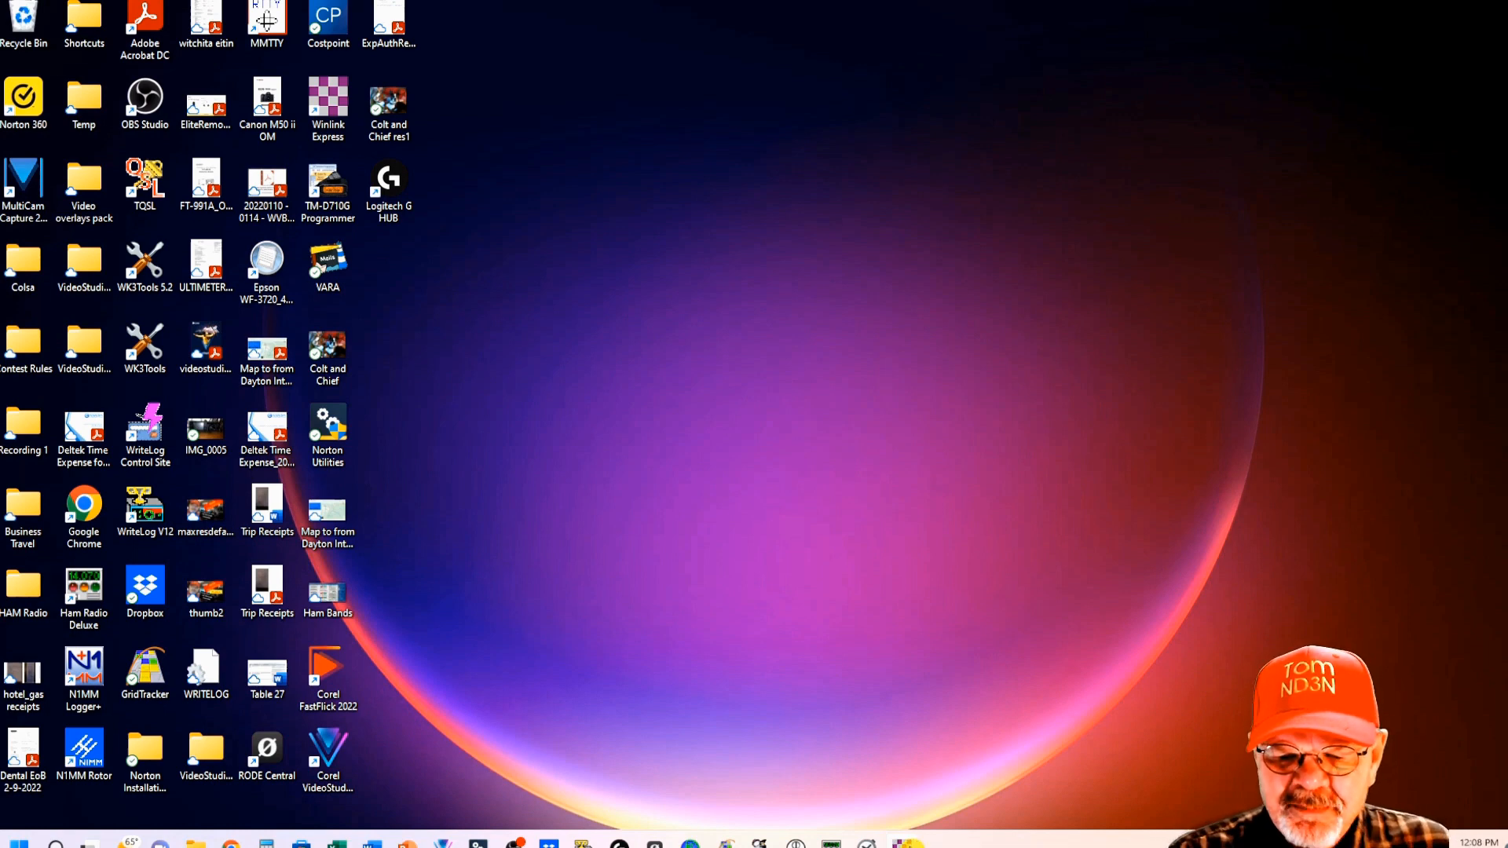
Launch Winlink Express from the desktop so the mailbox with empty inbox appears
{"action": "double_click", "coordinate": [328, 108]}
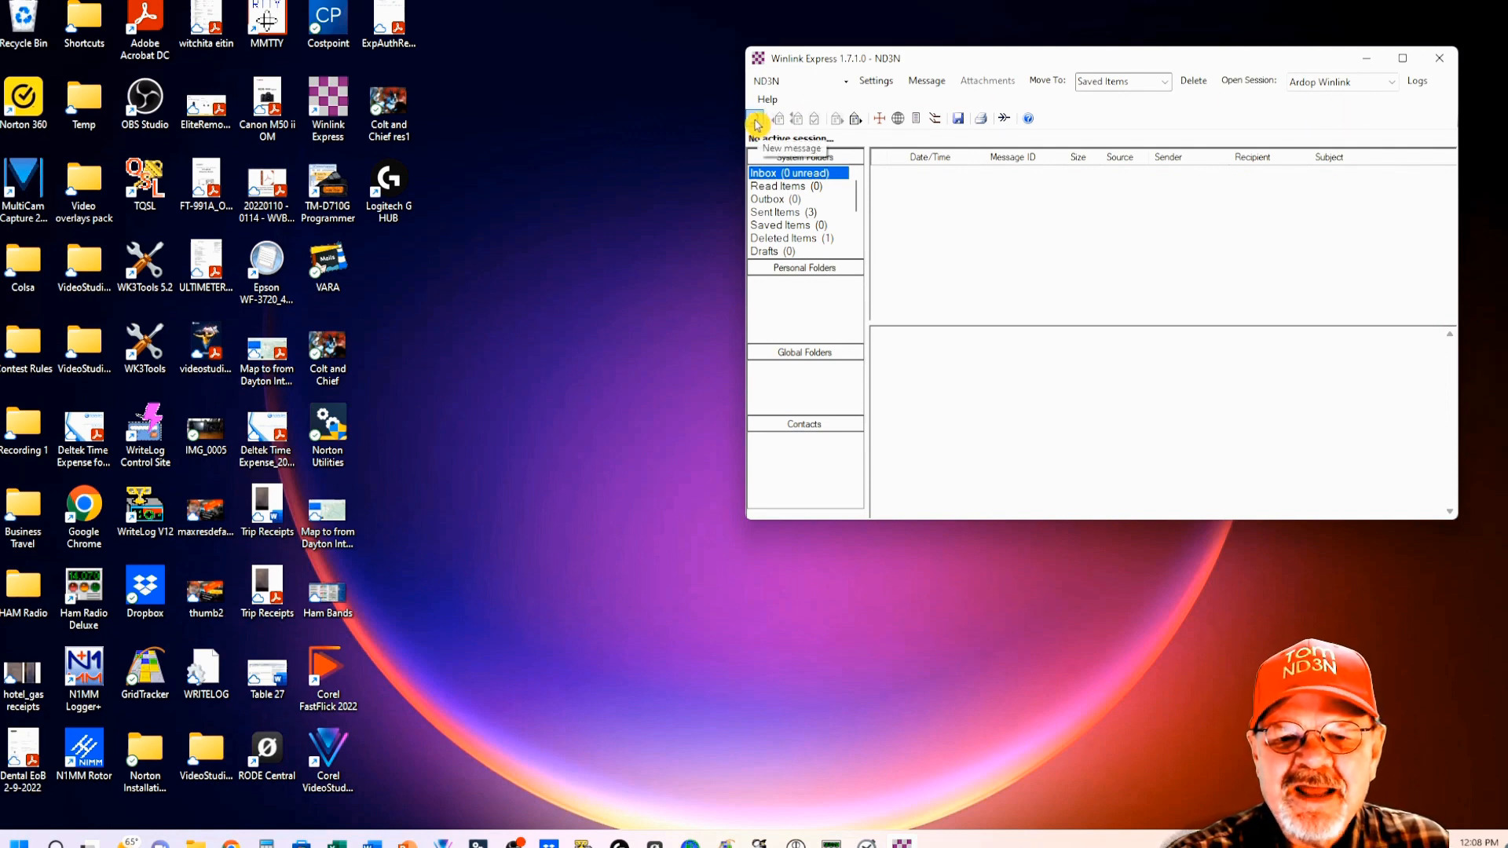
Start a new message with the subject 'testing VARA HF'
{"action": "left_click", "coordinate": [755, 118]}
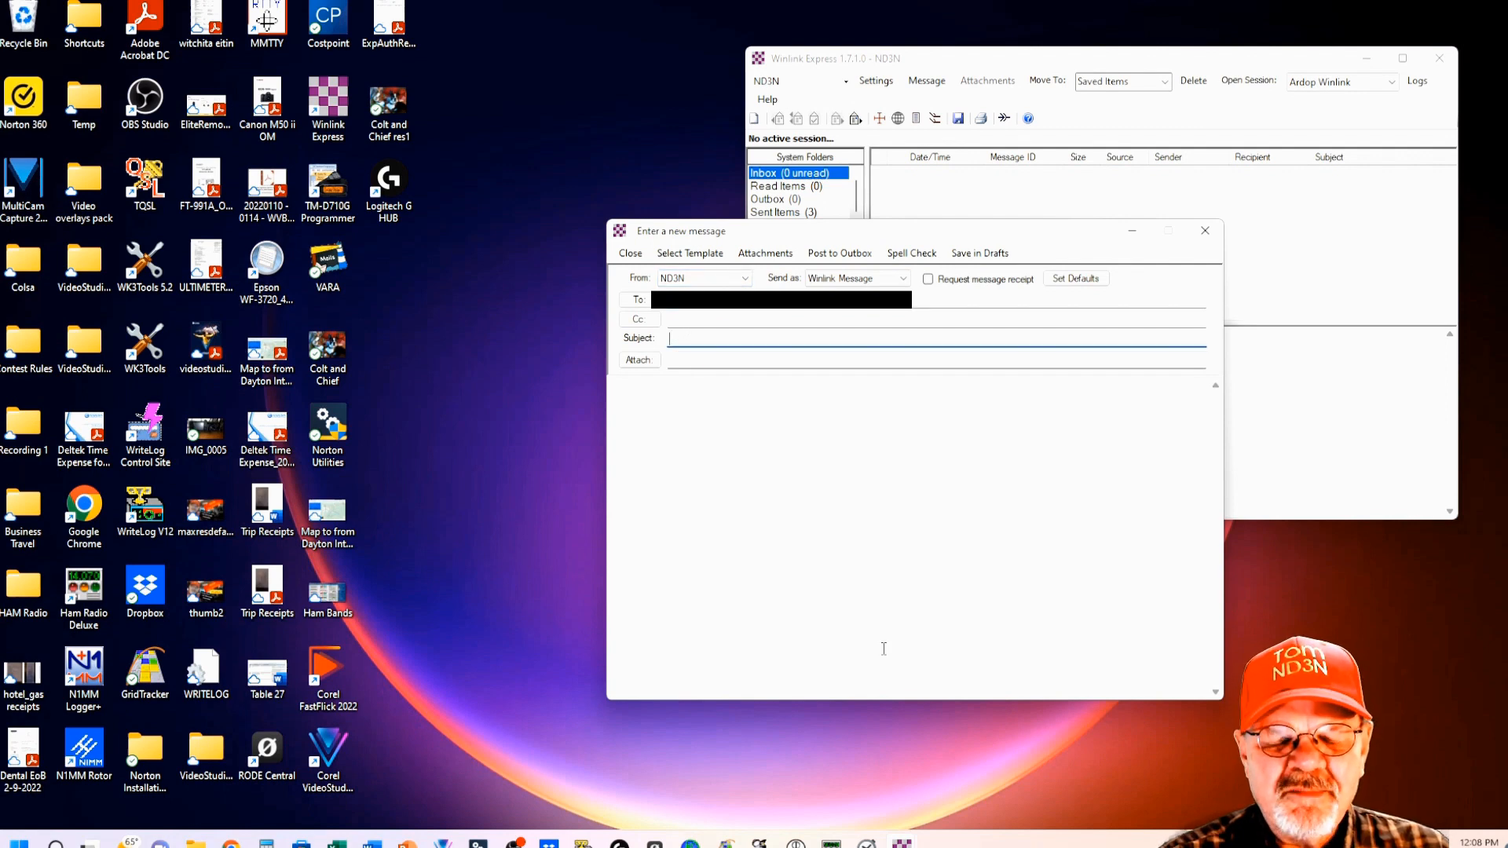
{"action": "type", "text": "testing V"}
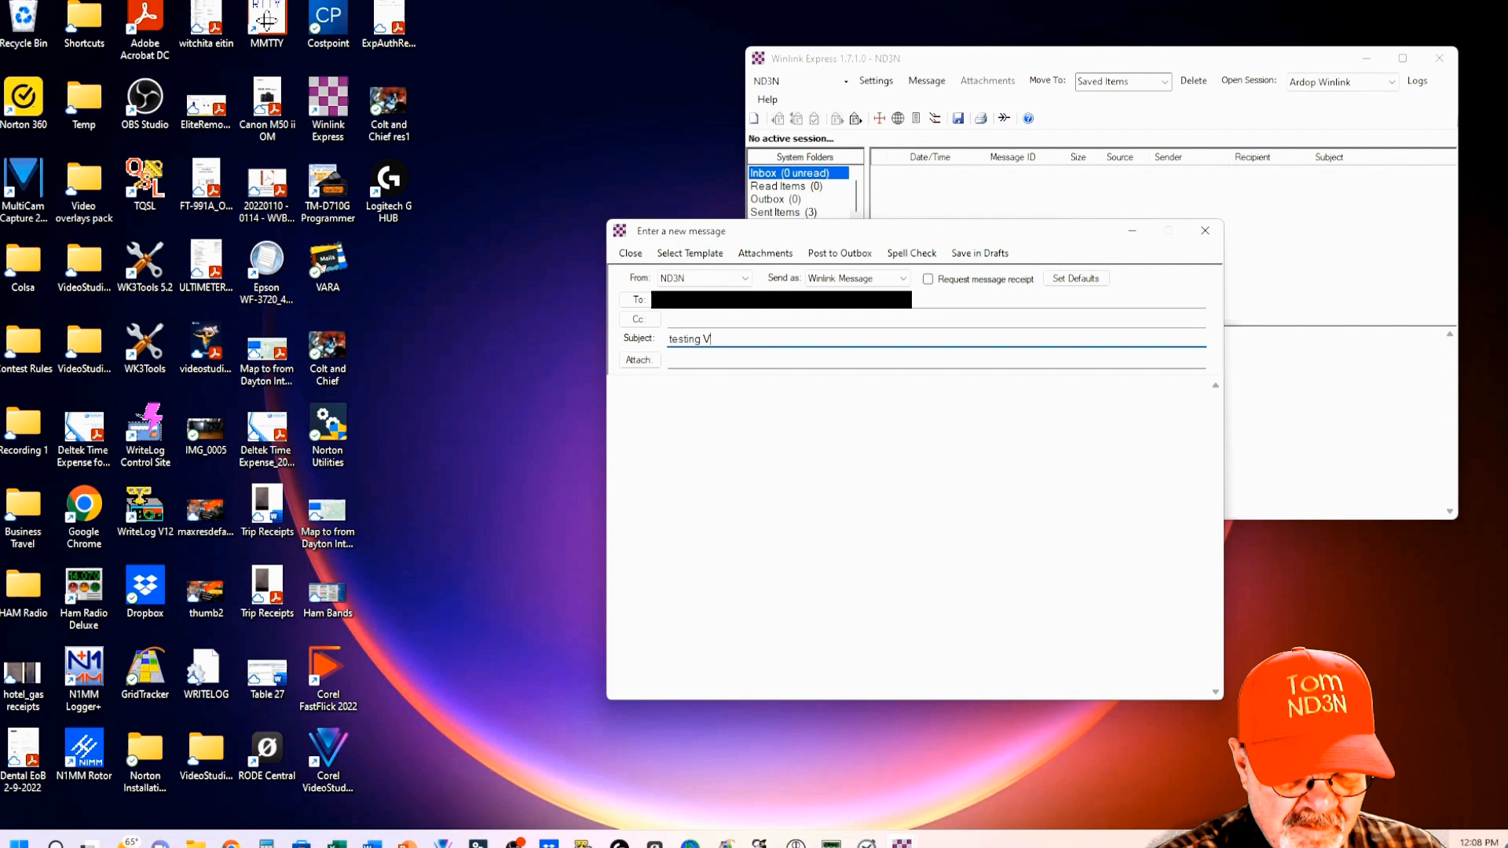
{"action": "type", "text": "ARA HF"}
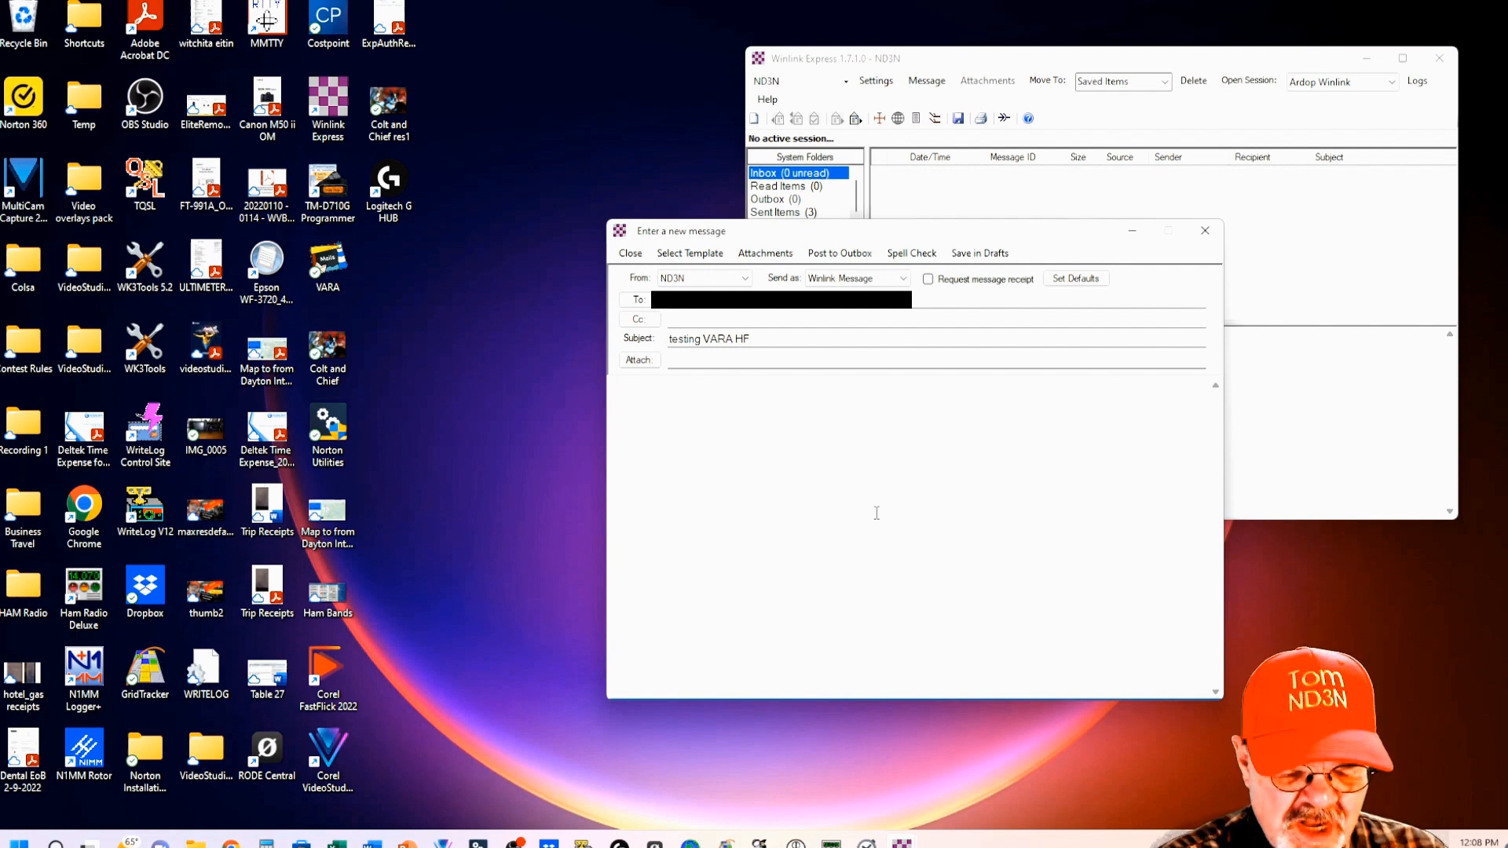
Write the body 'Yet another demo of Winlink.' and post the message to the outbox
{"action": "type", "text": "Yet another"}
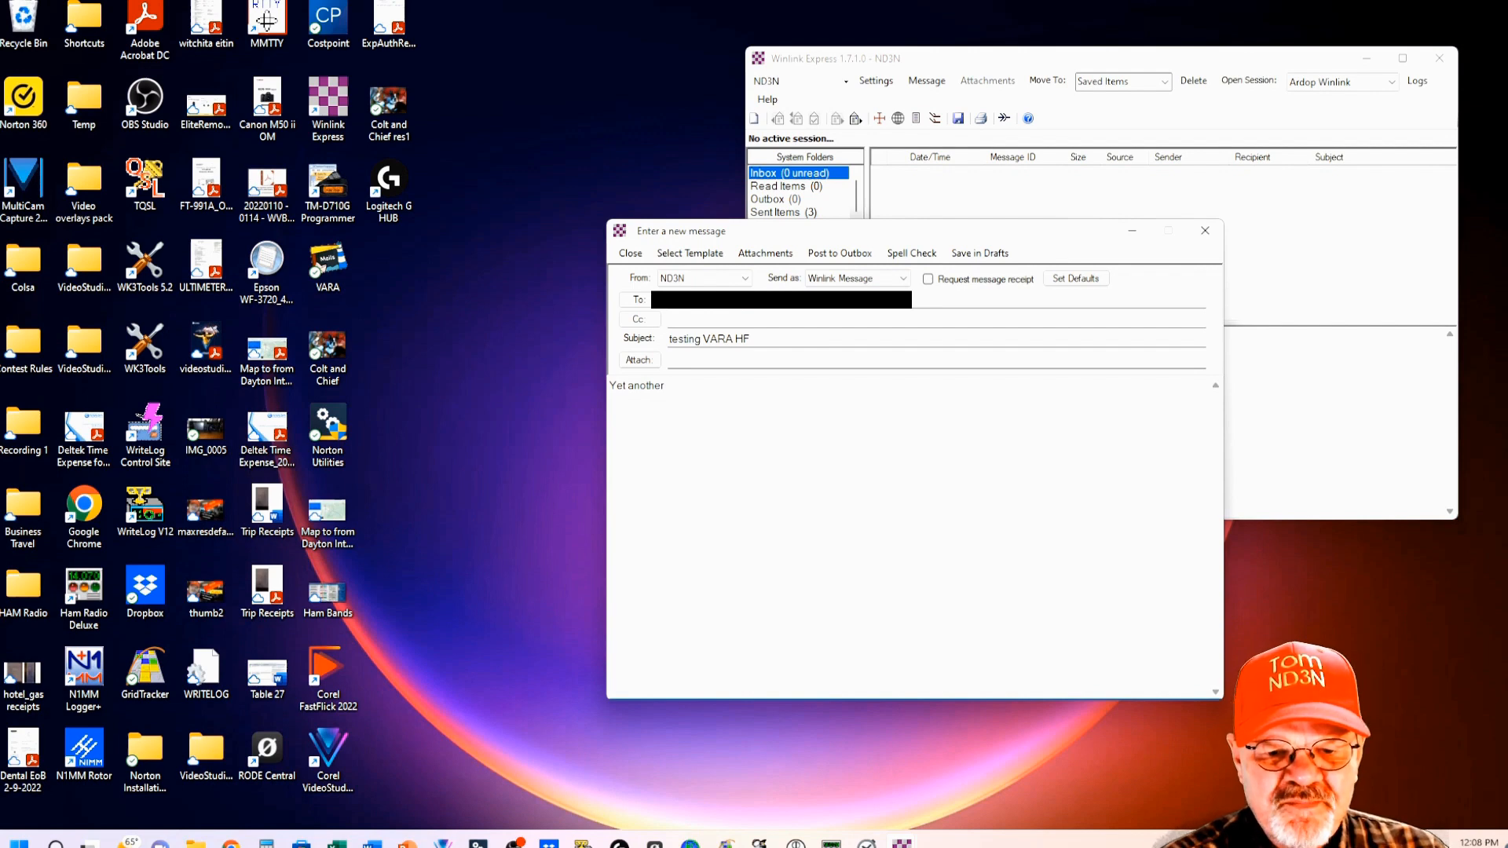
{"action": "type", "text": "de"}
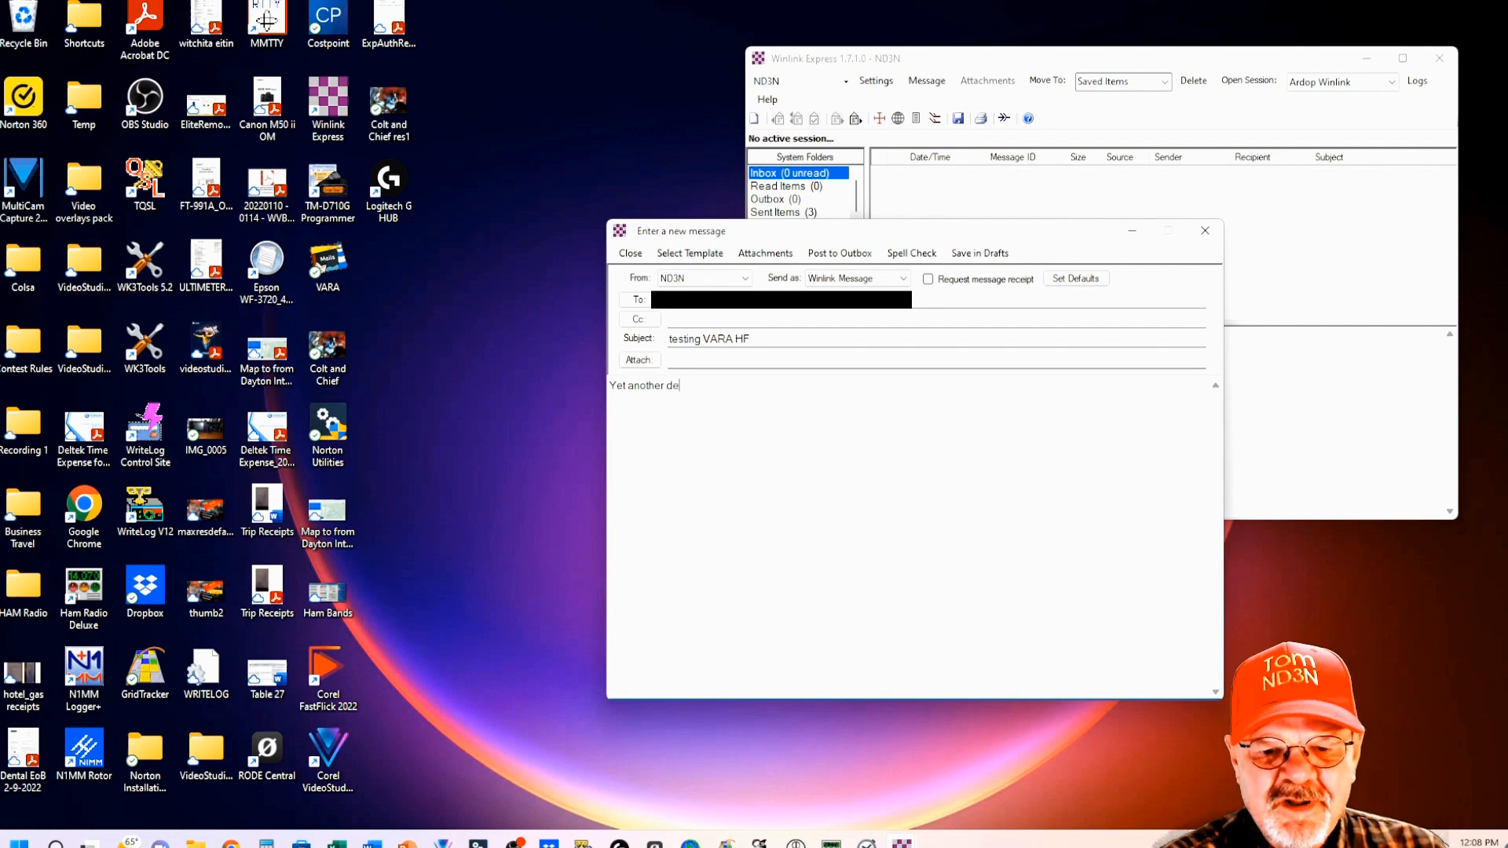
{"action": "type", "text": "mo of"}
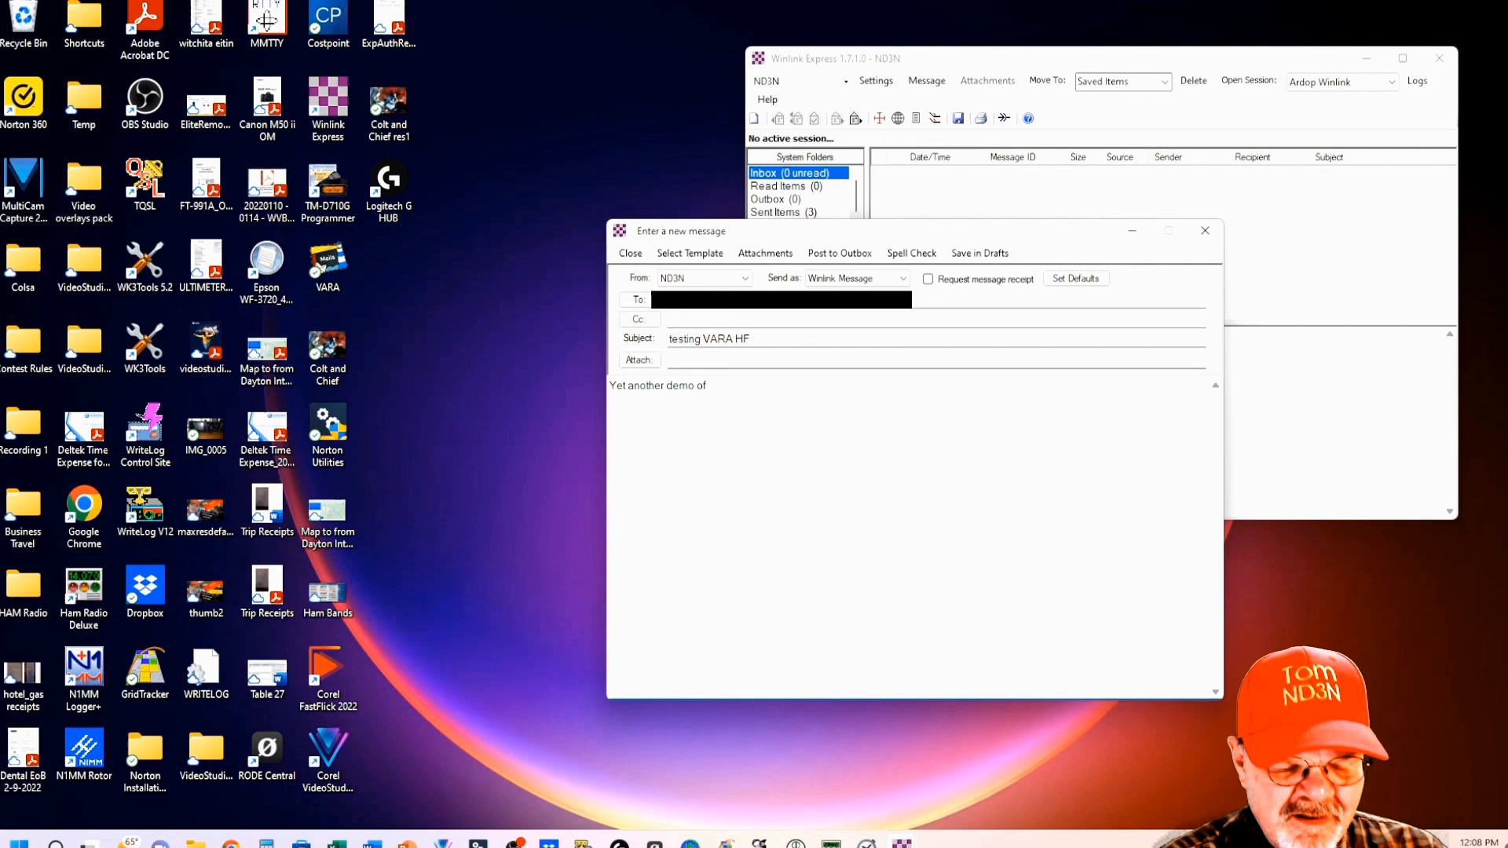
{"action": "type", "text": "Winlin"}
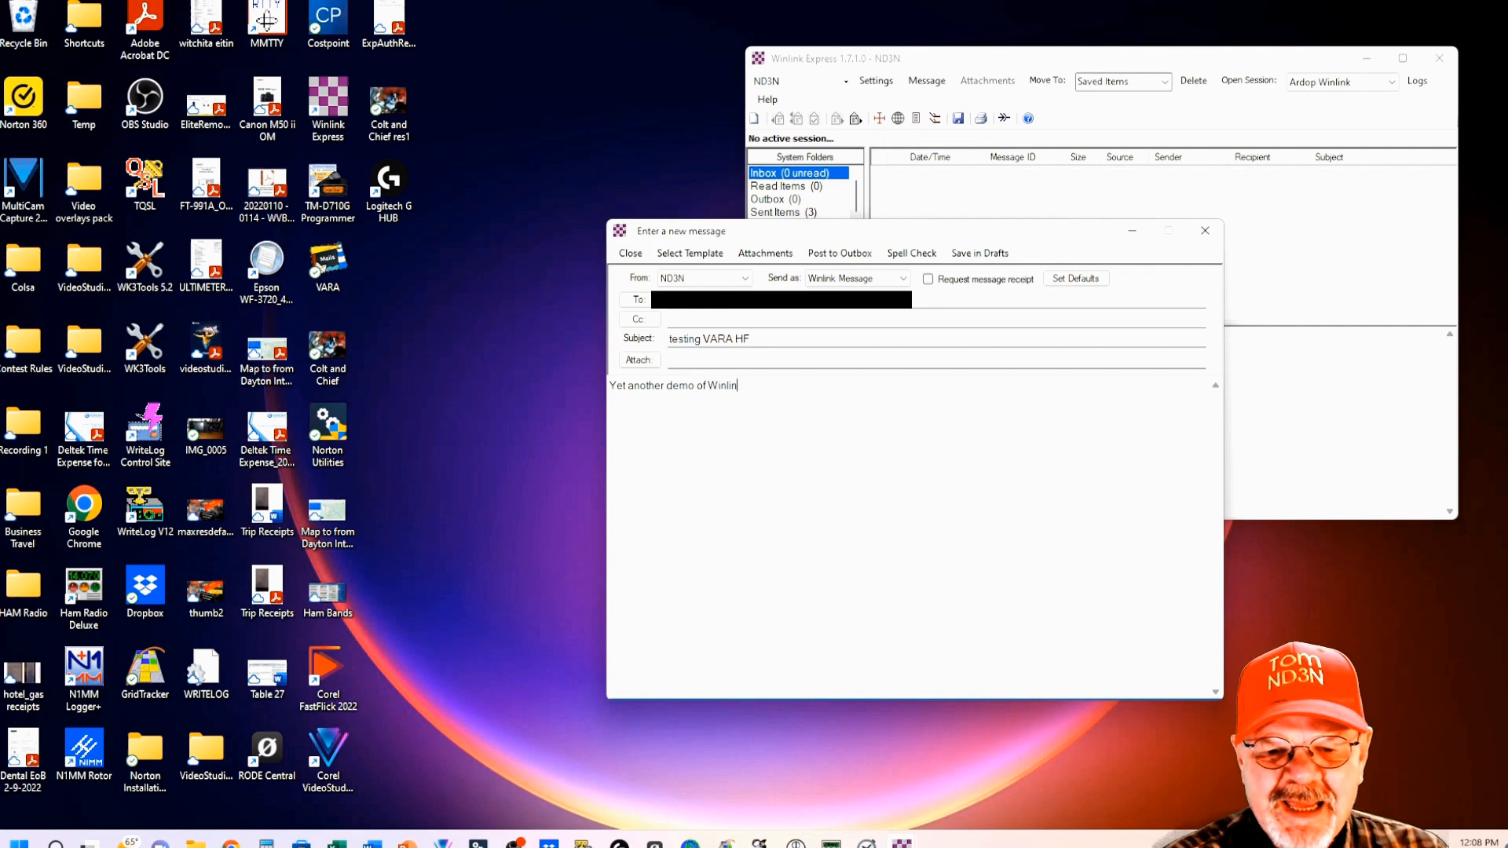
{"action": "type", "text": "..."}
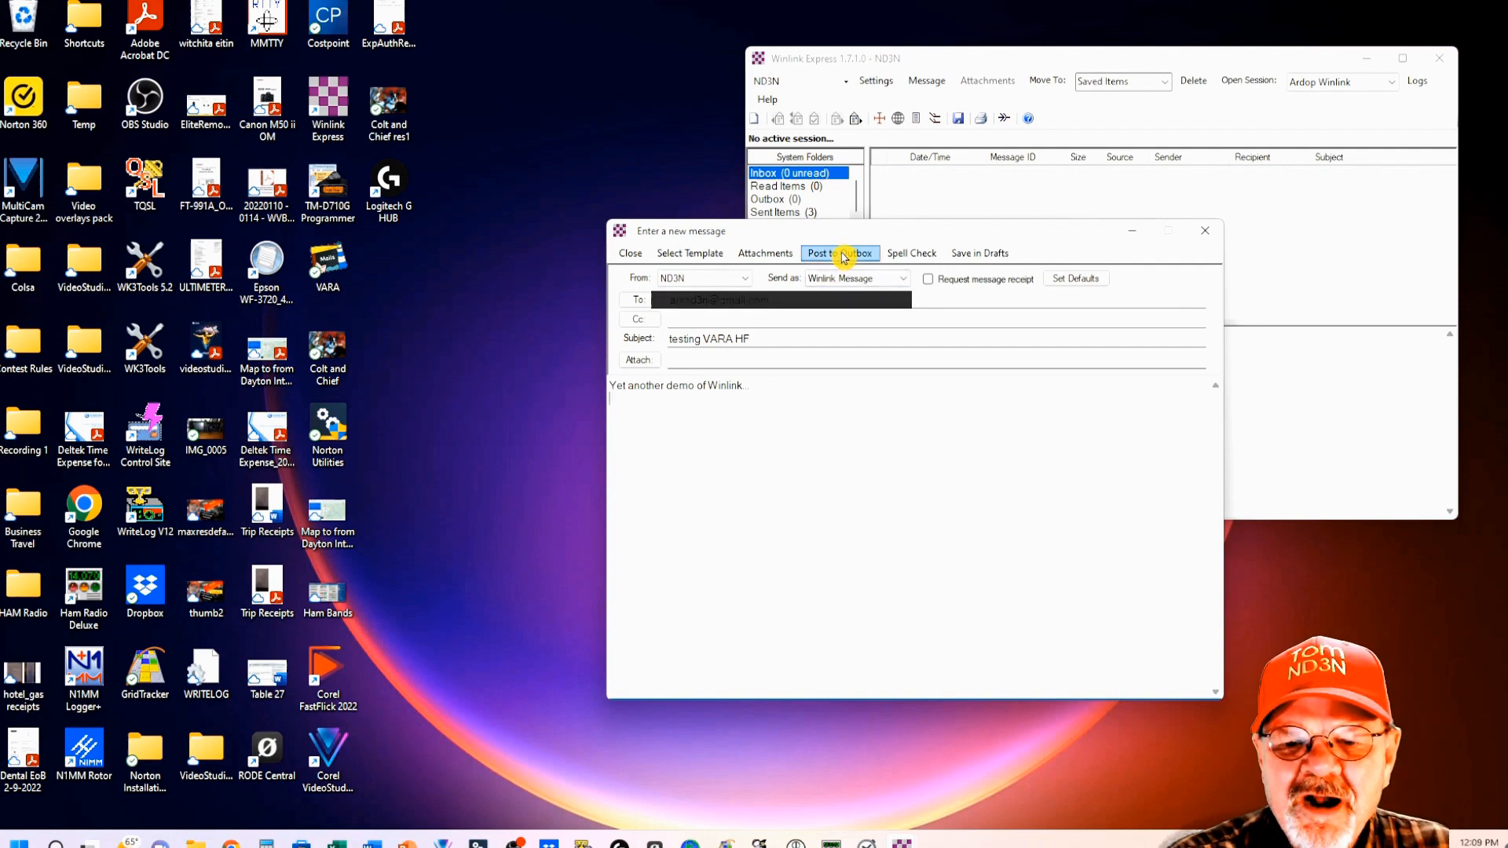
{"action": "left_click", "coordinate": [838, 253]}
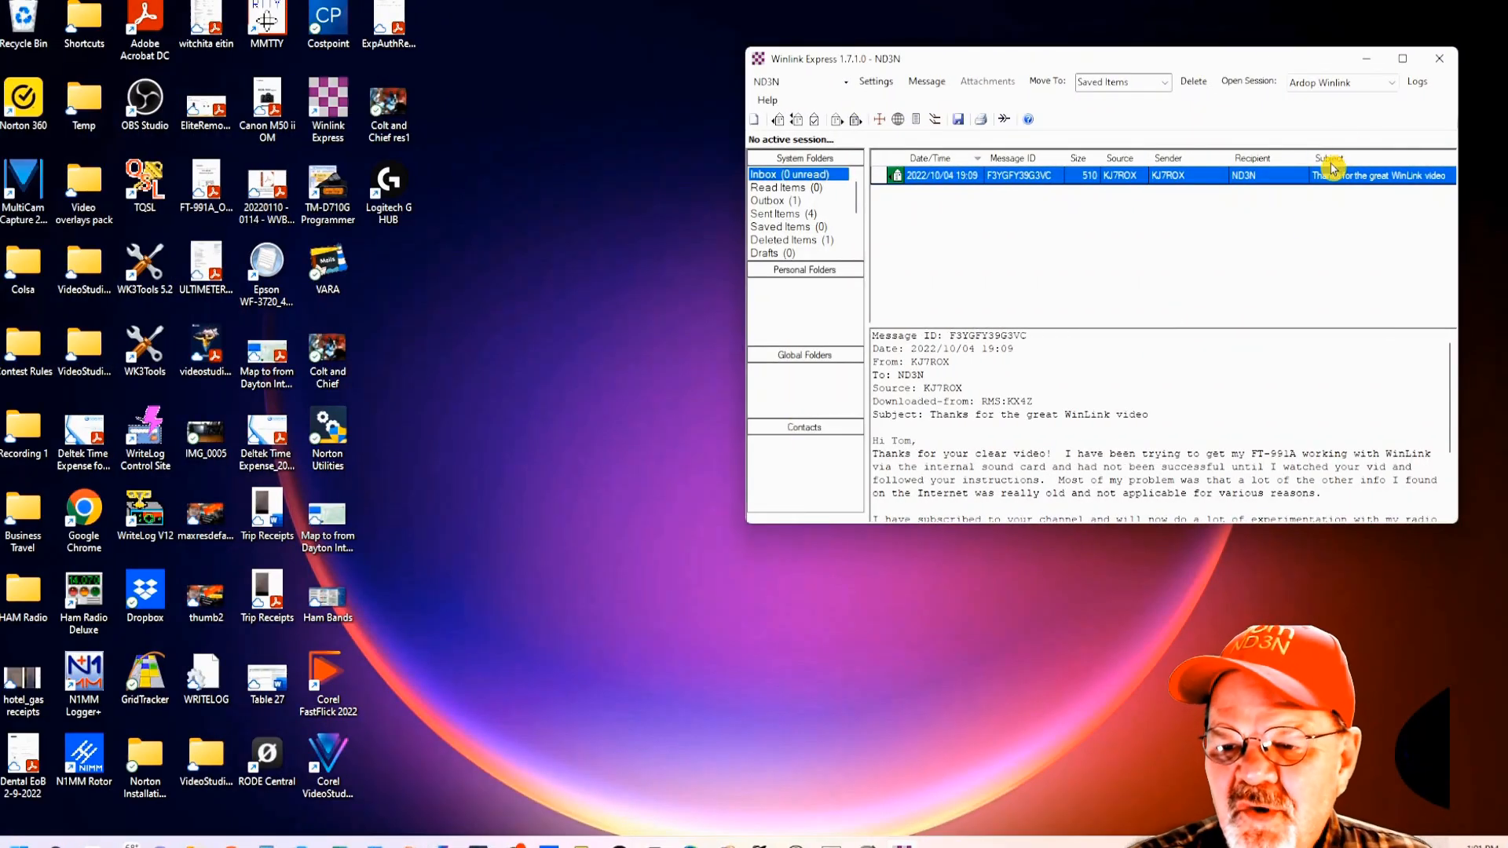
Open a Vara HF Winlink session from the session list and bring up its Settings menu
{"action": "left_click", "coordinate": [1337, 81]}
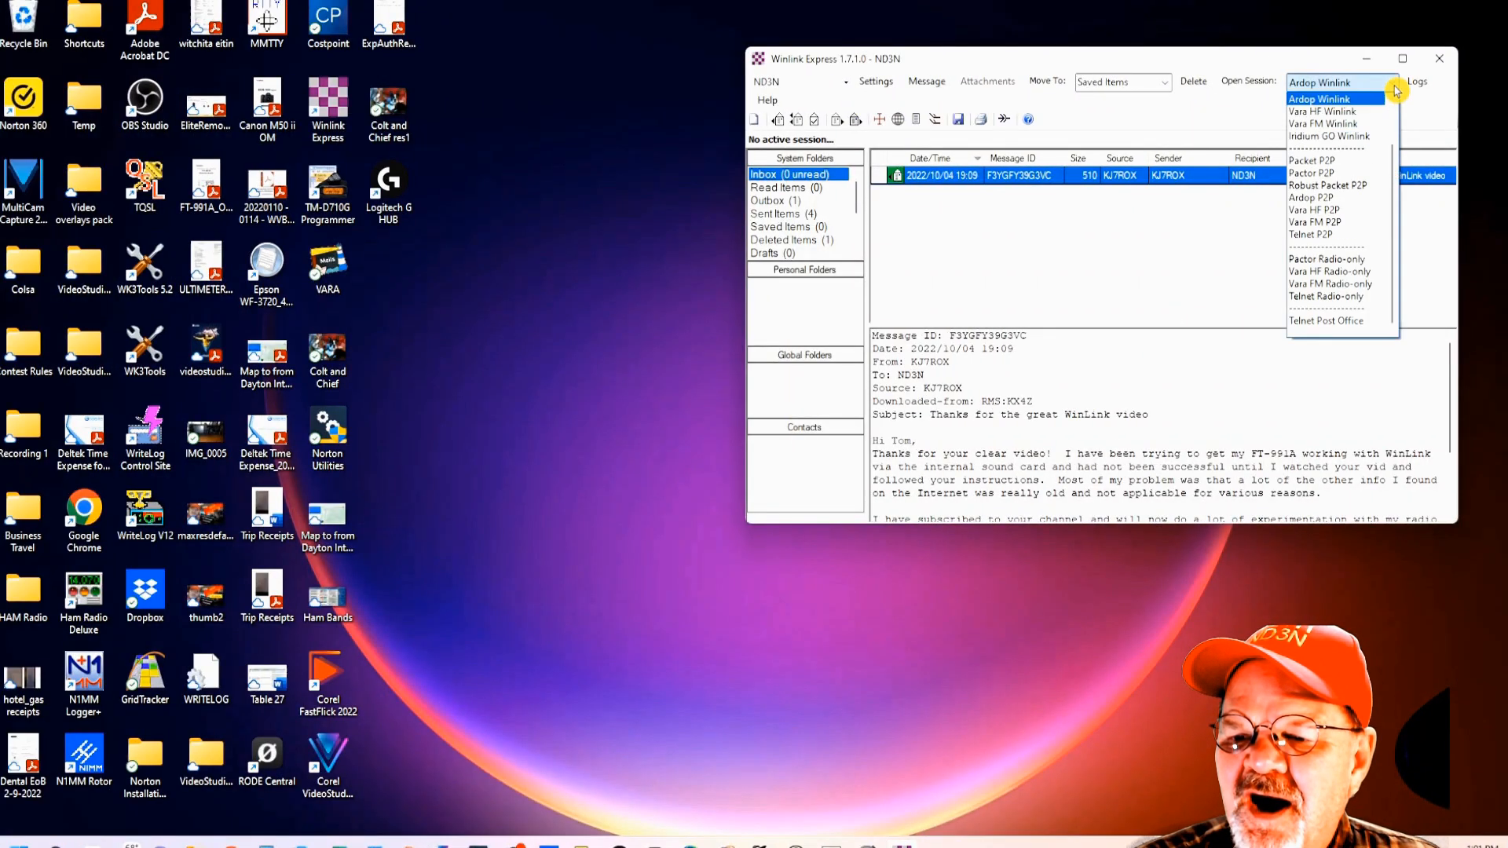
{"action": "left_click", "coordinate": [1320, 110]}
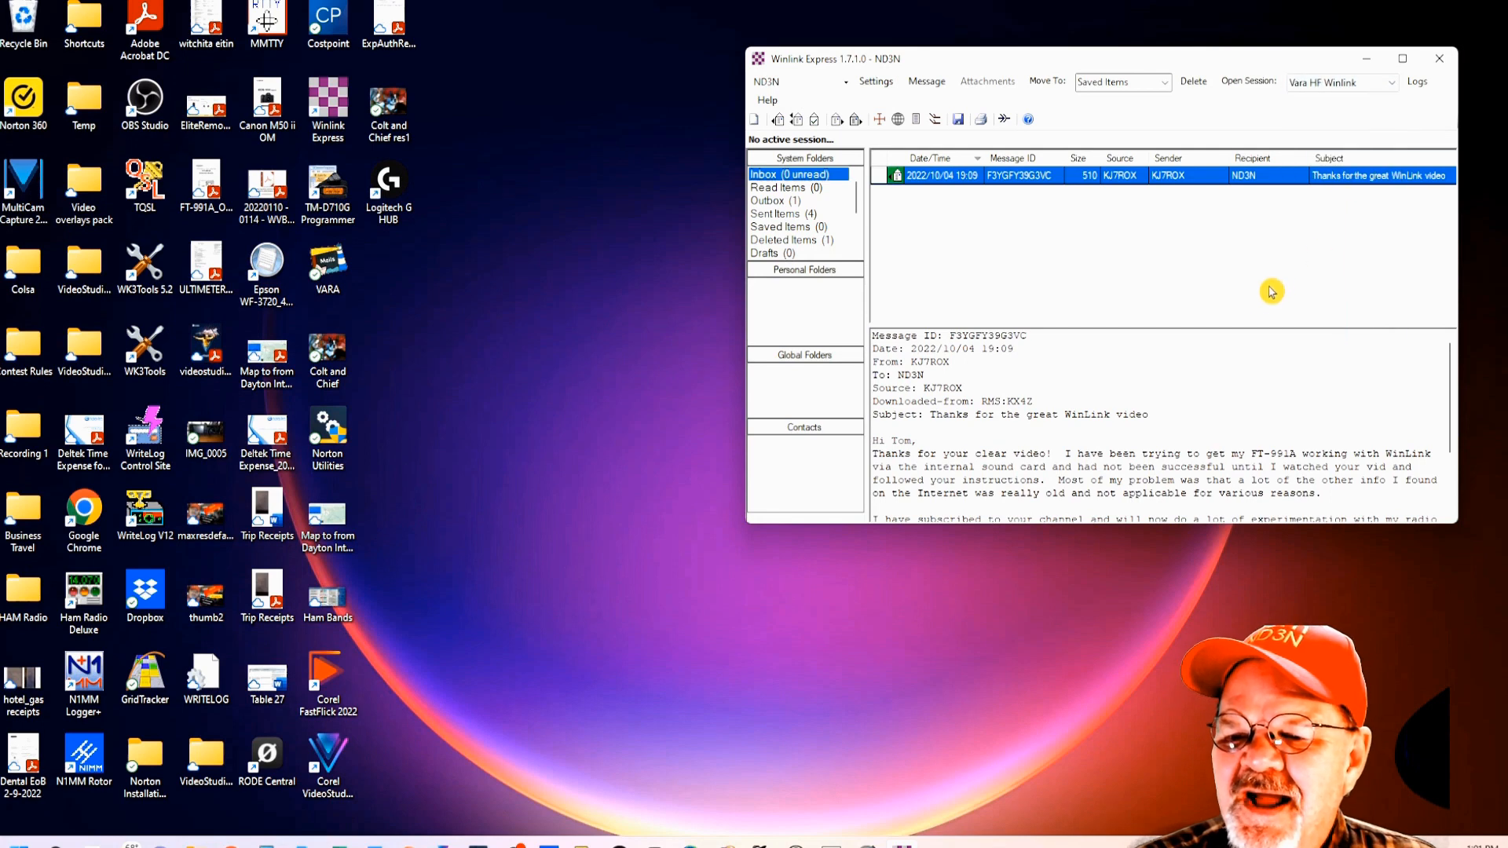
{"action": "mouse_move", "coordinate": [1198, 212]}
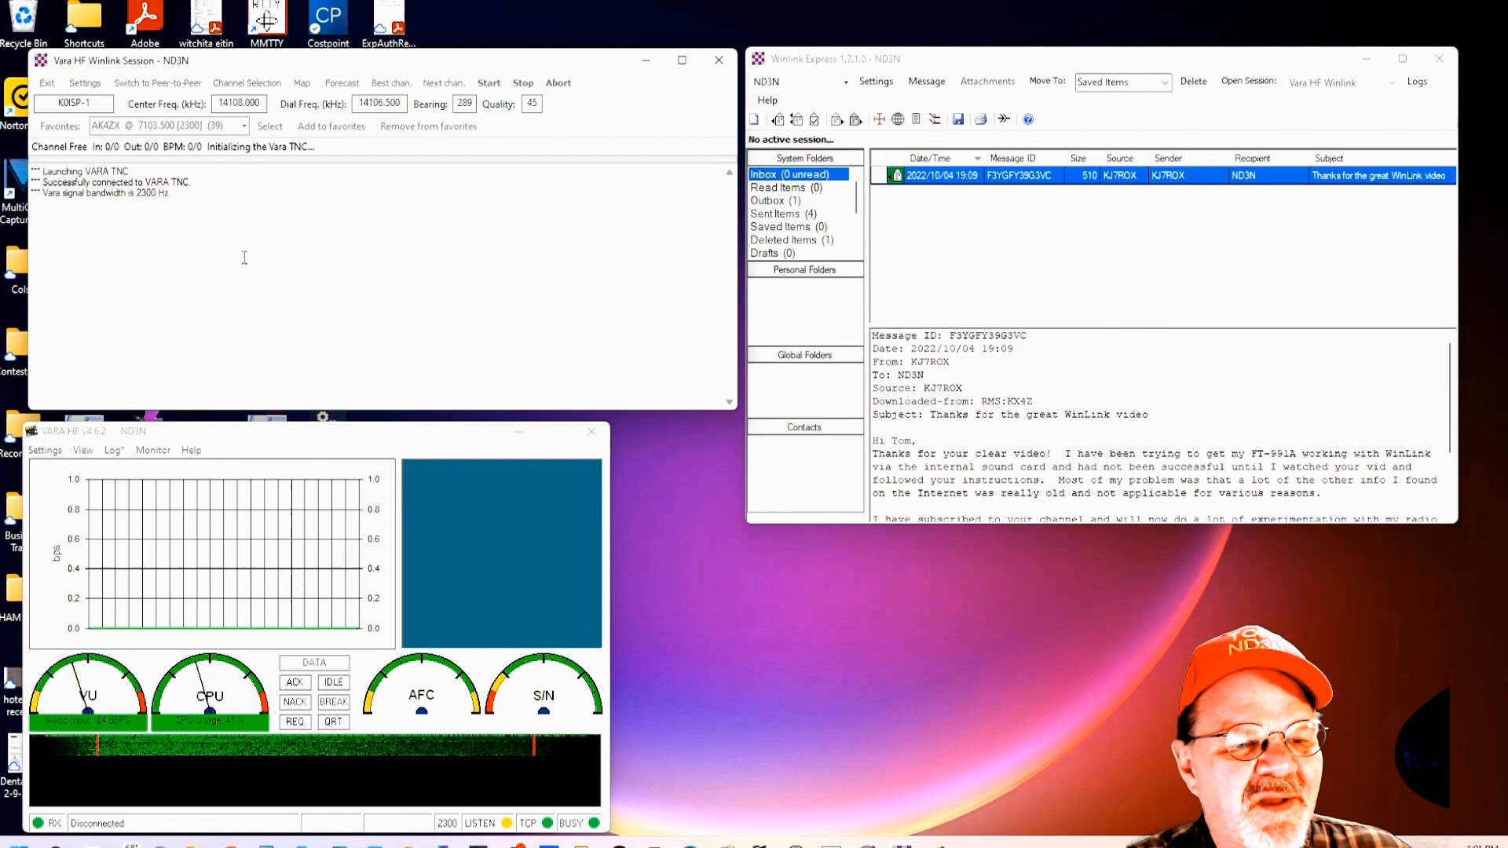
{"action": "left_click", "coordinate": [487, 83]}
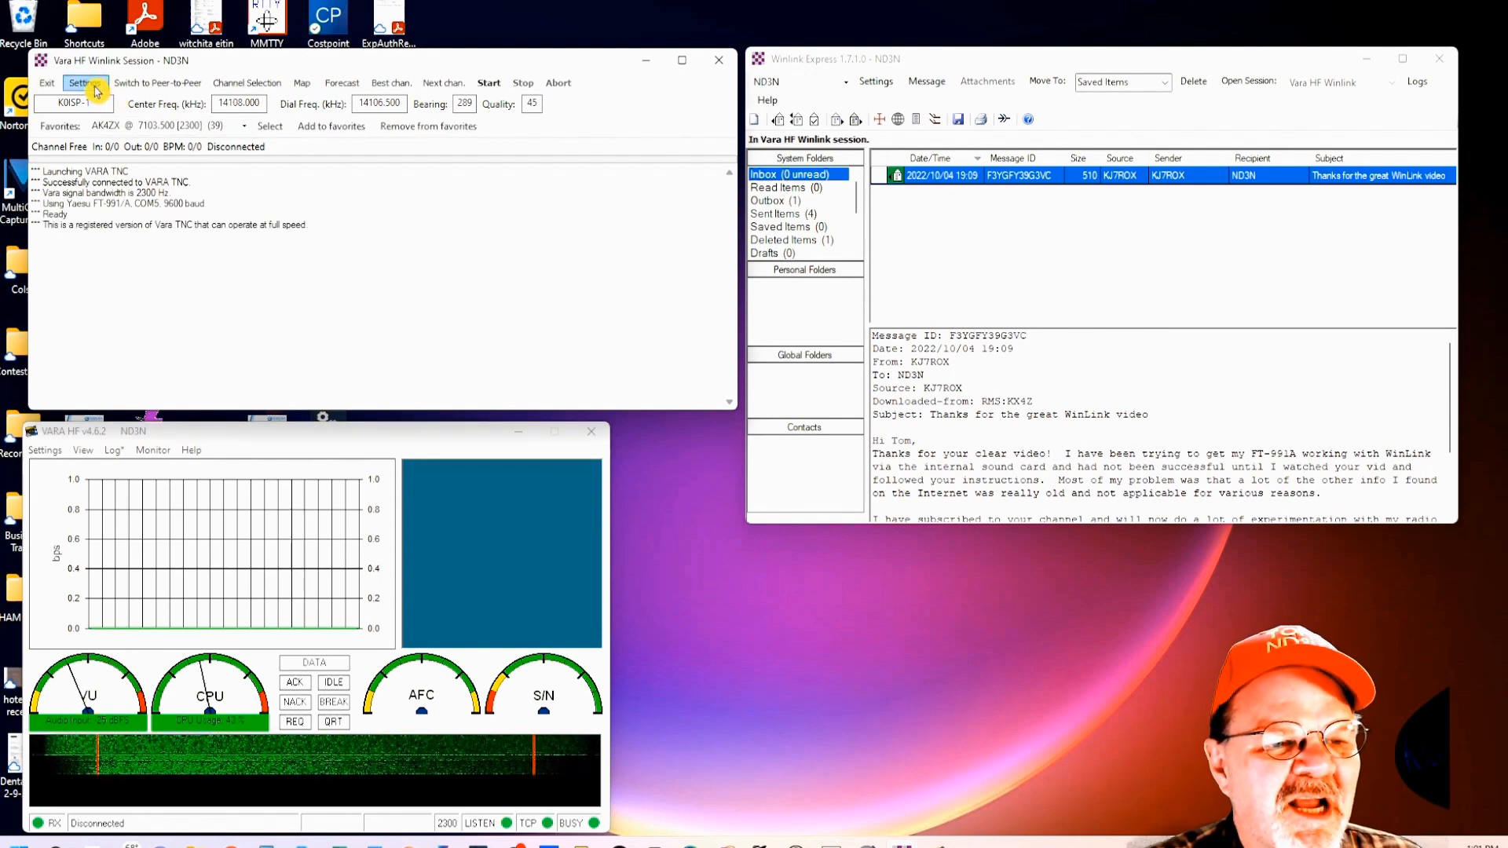
{"action": "left_click", "coordinate": [83, 84]}
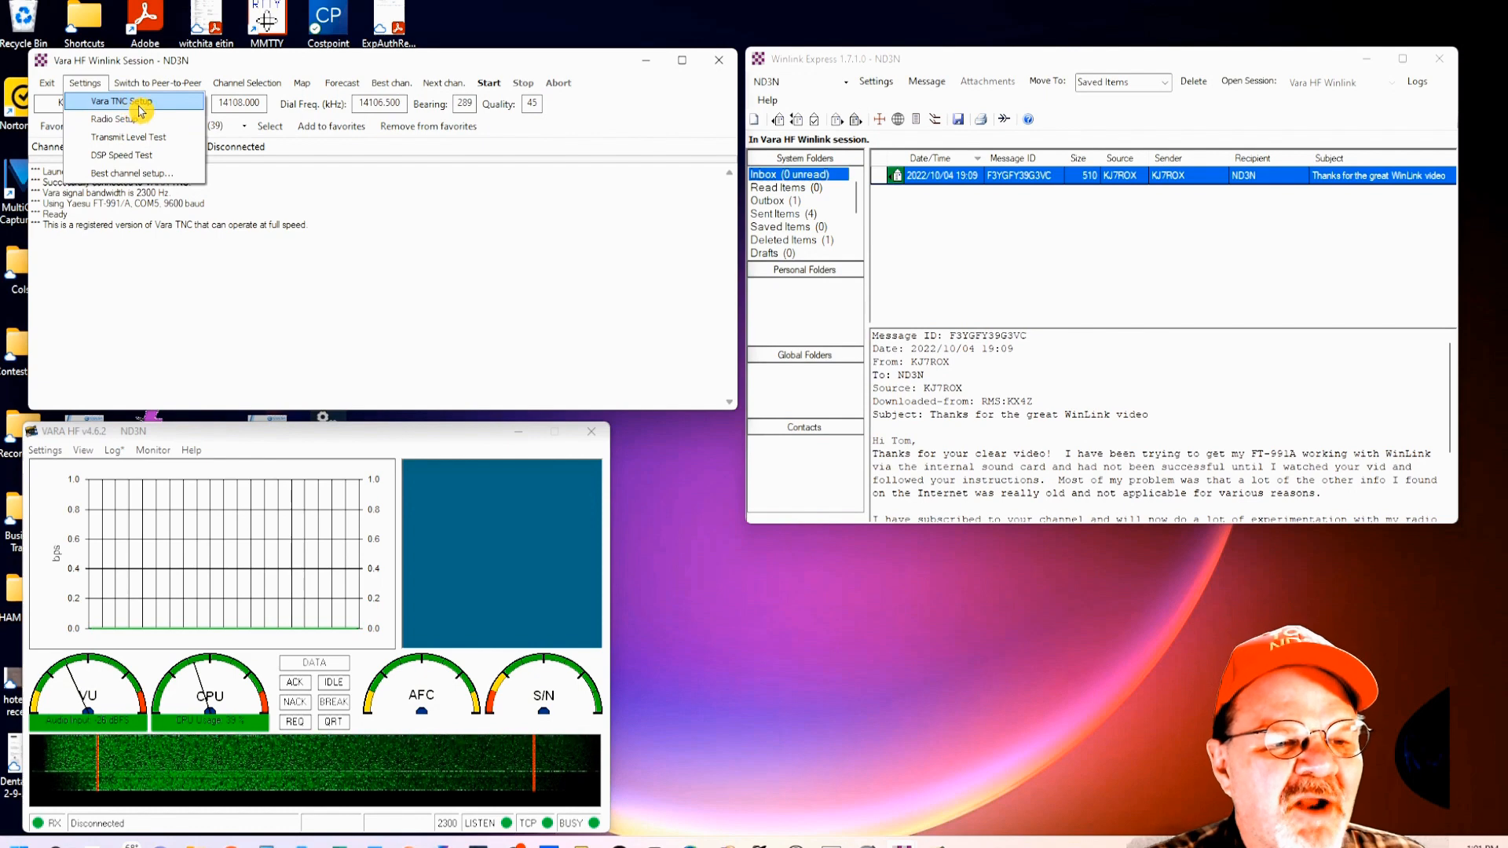
{"action": "left_click", "coordinate": [111, 100]}
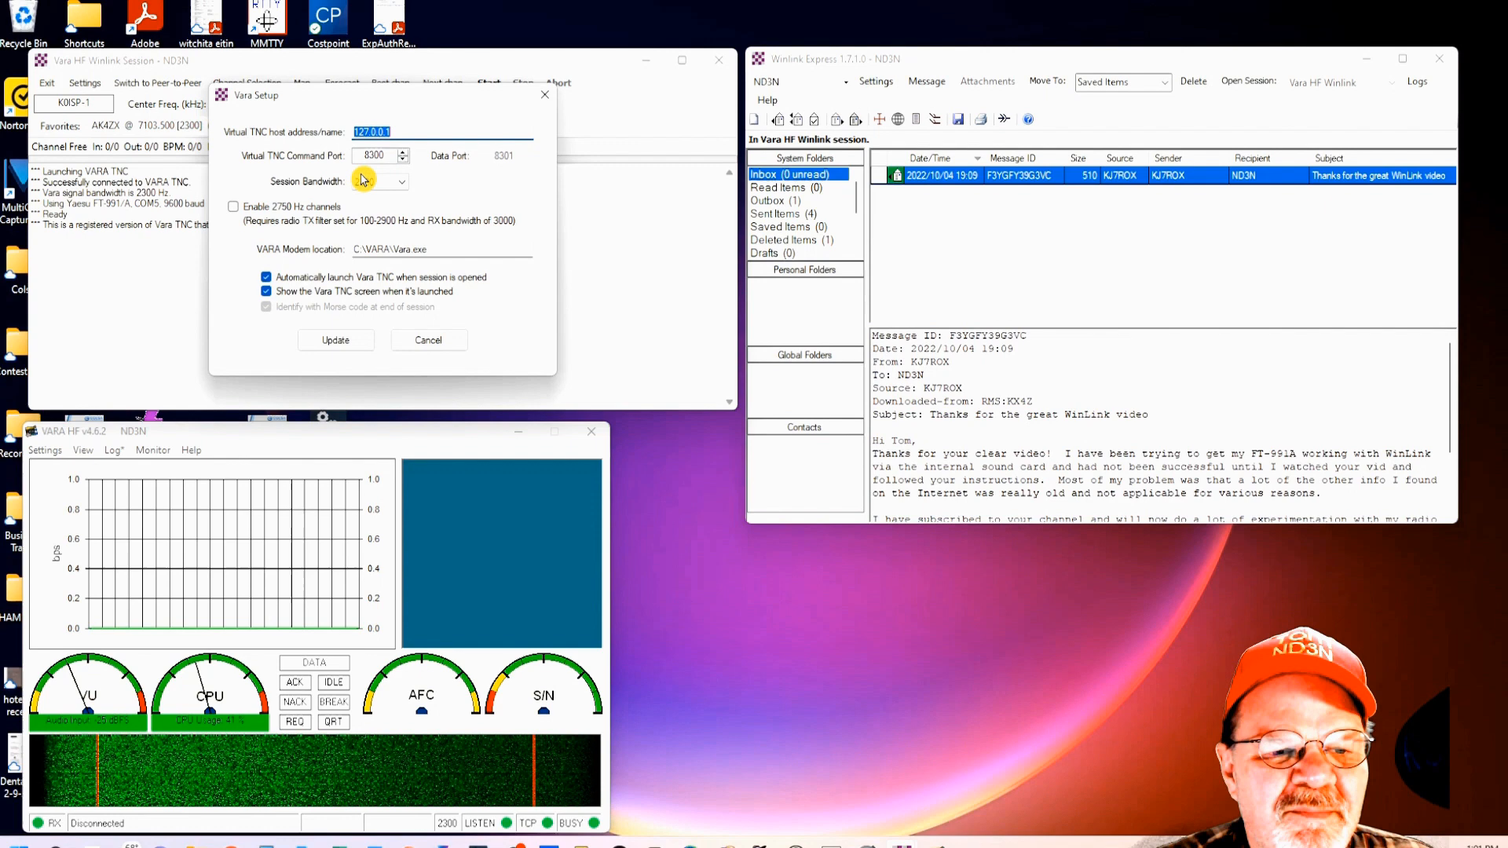
{"action": "left_click", "coordinate": [400, 181]}
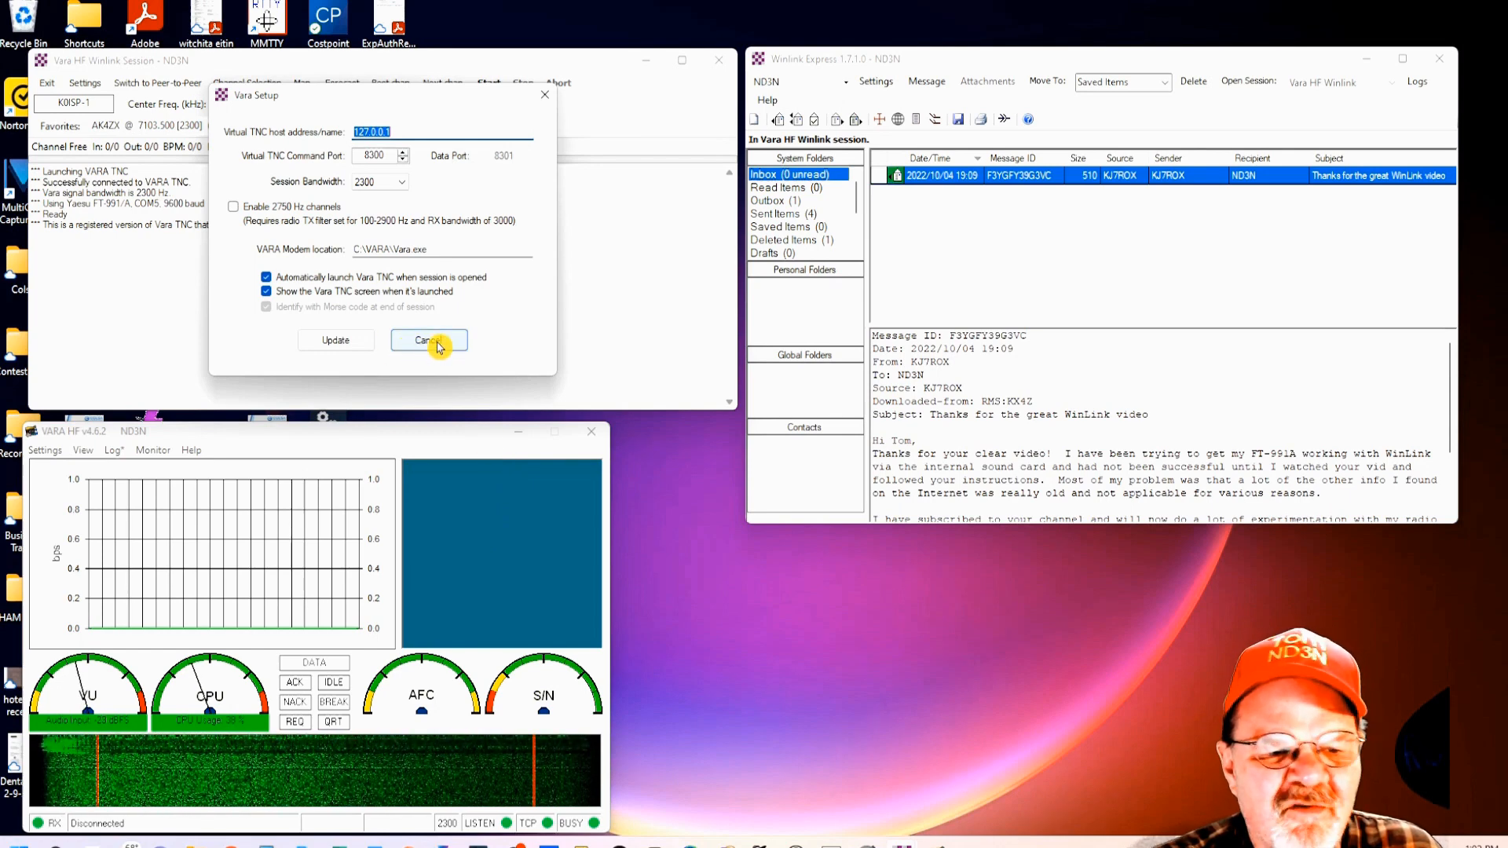
{"action": "left_click", "coordinate": [429, 339]}
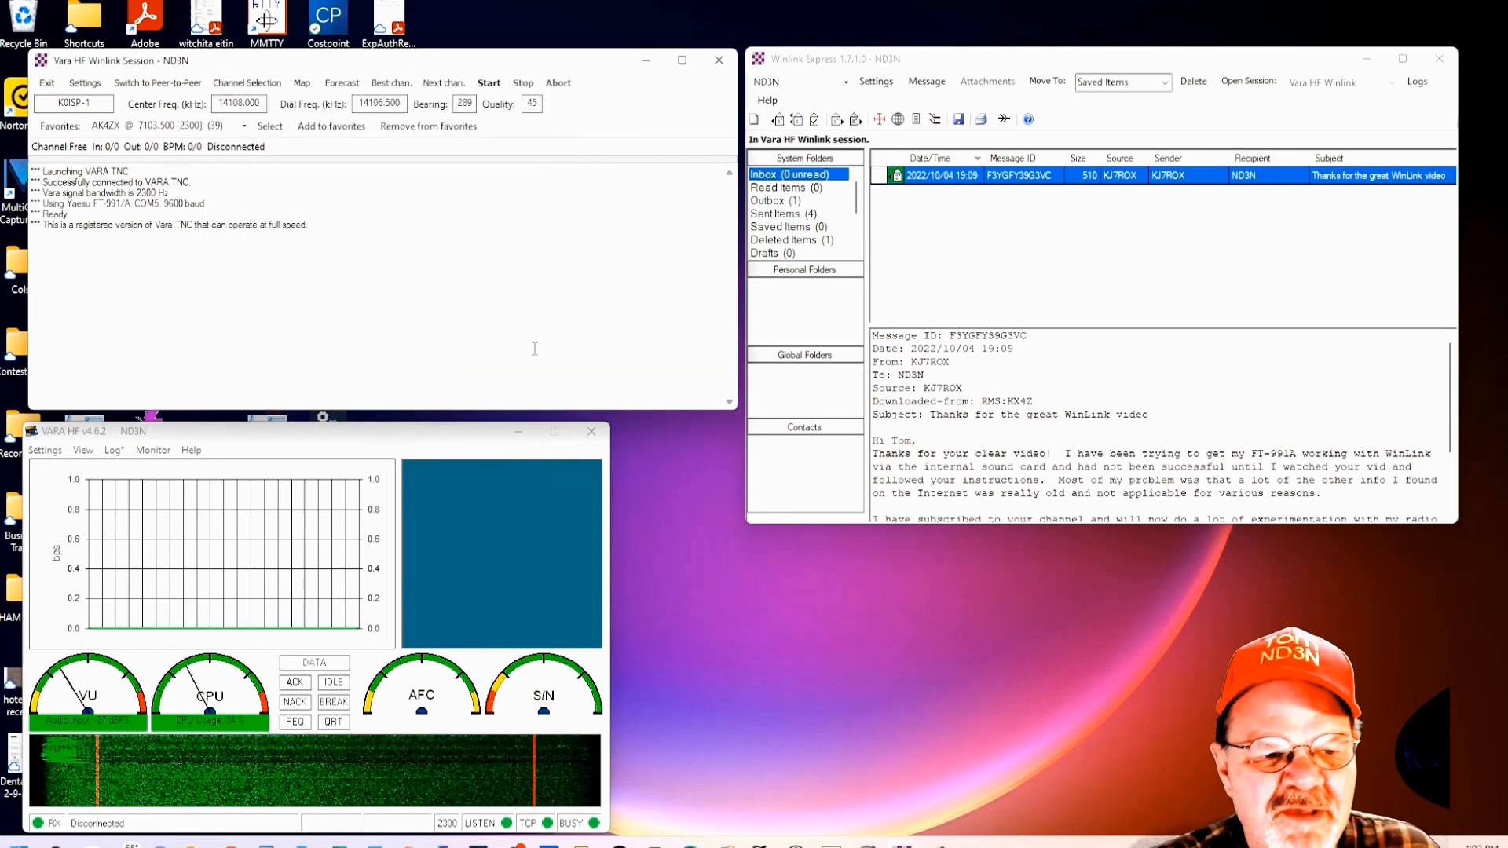
In Radio Setup keep the Yaesu FT-991/A as the radio model on COM5 at 9600 baud
{"action": "left_click", "coordinate": [83, 83]}
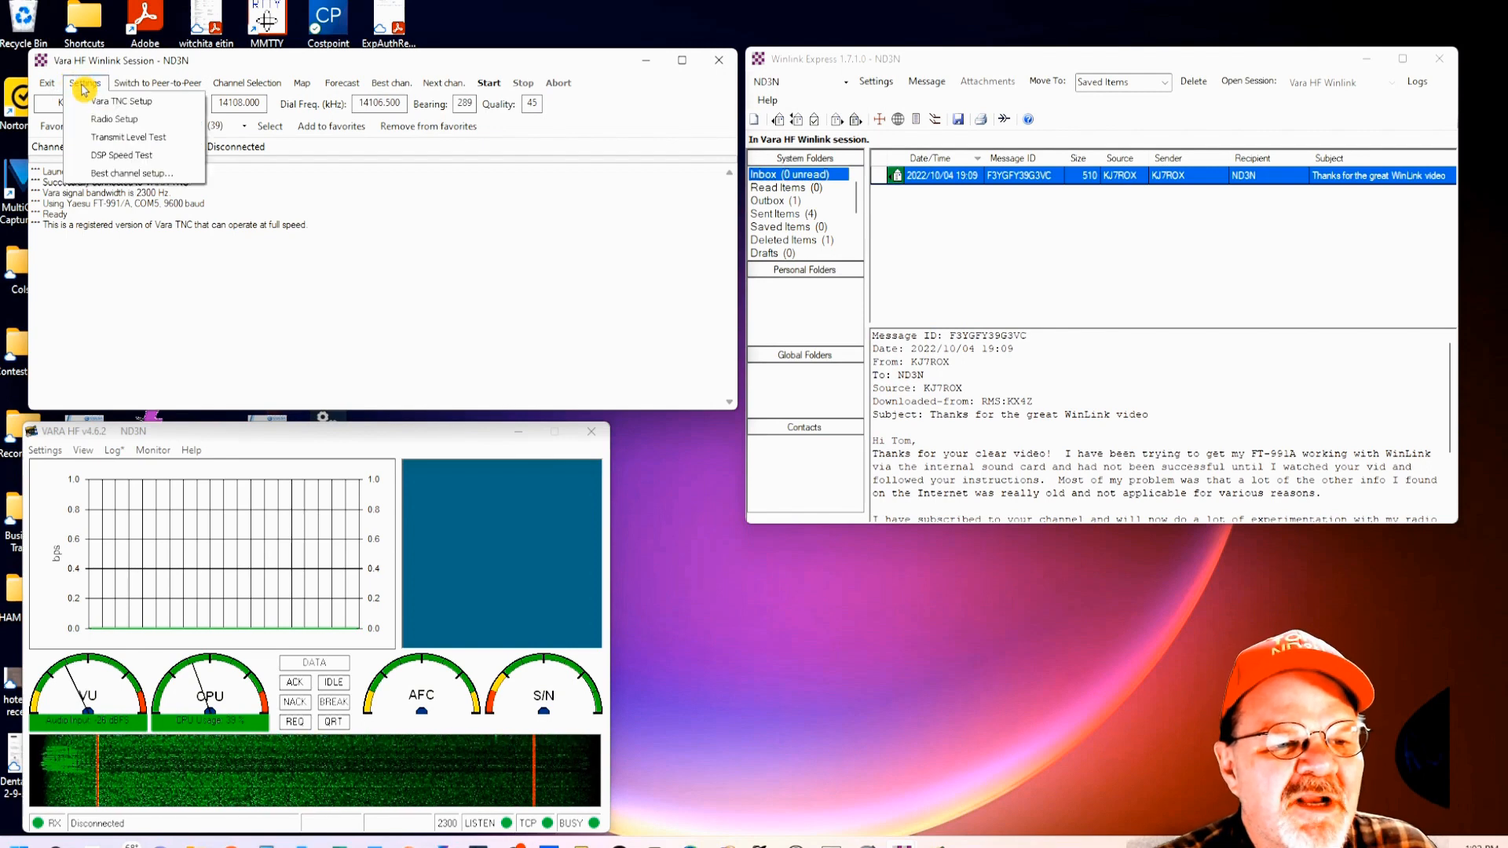
{"action": "left_click", "coordinate": [122, 101]}
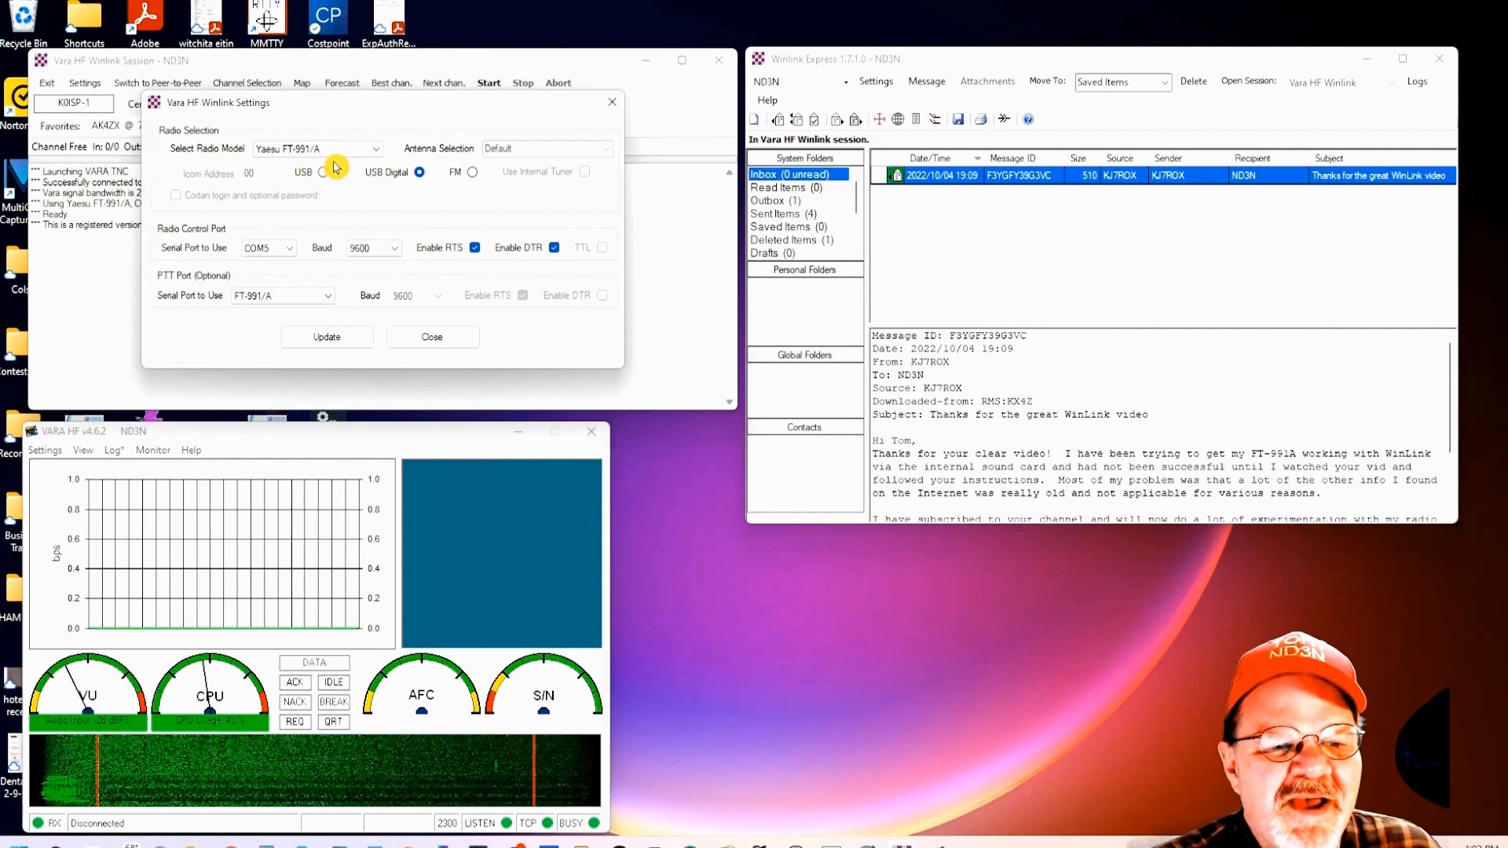
{"action": "left_click", "coordinate": [375, 149]}
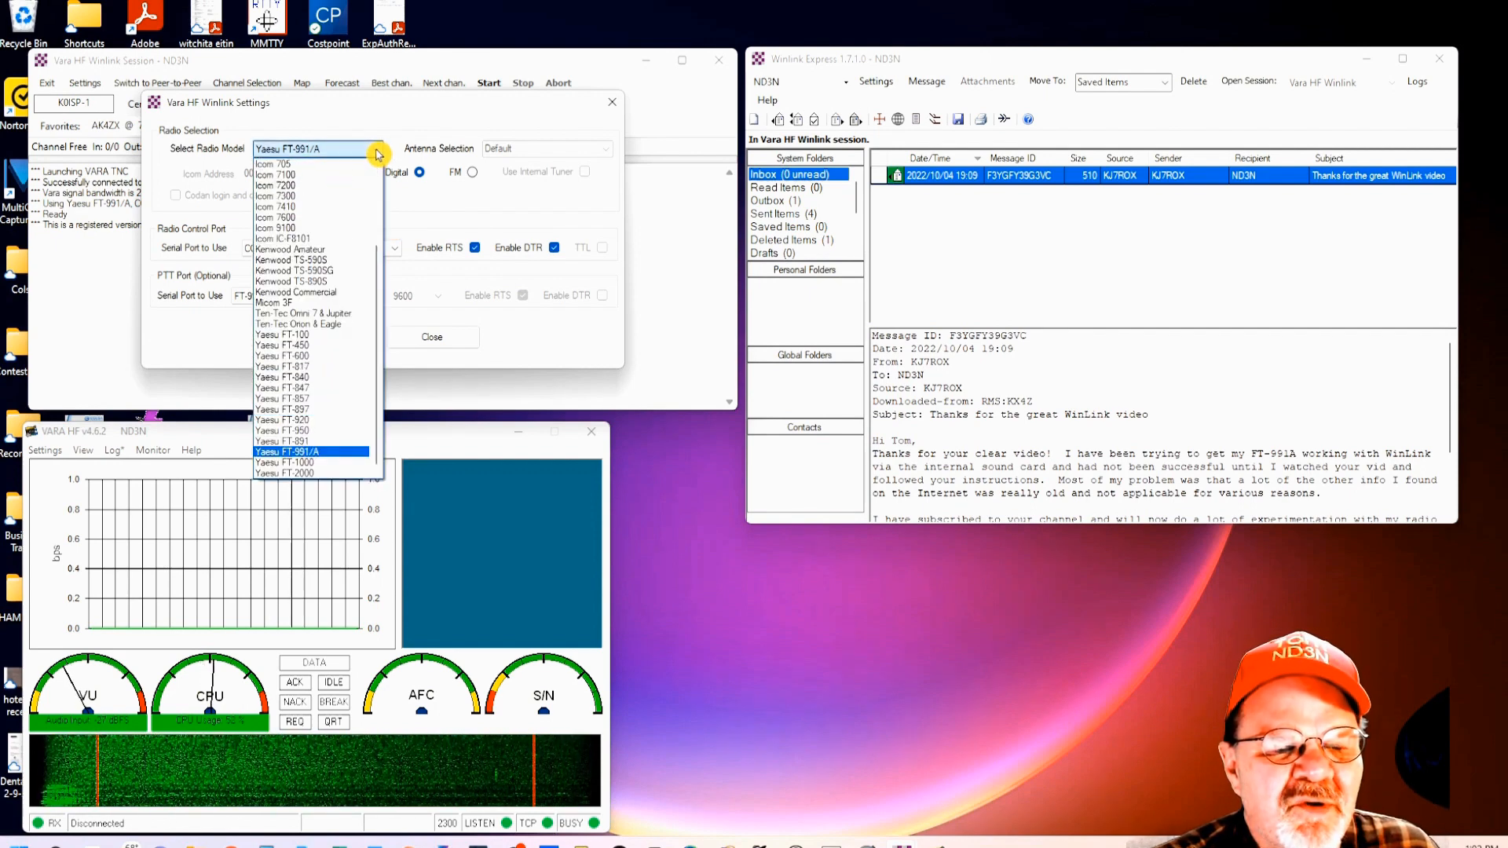
{"action": "left_click", "coordinate": [286, 451]}
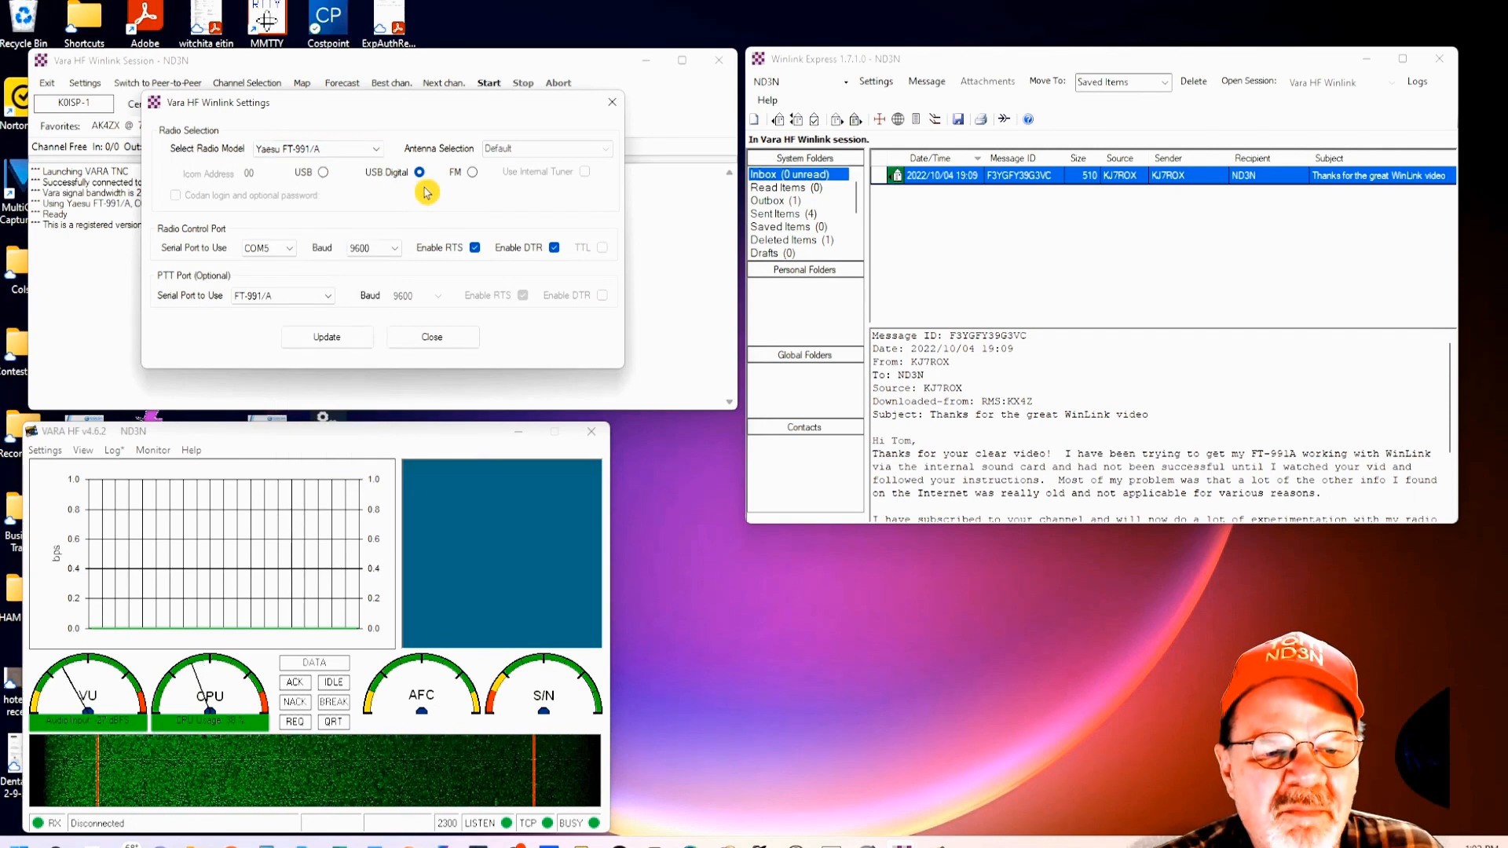
{"action": "mouse_move", "coordinate": [249, 267]}
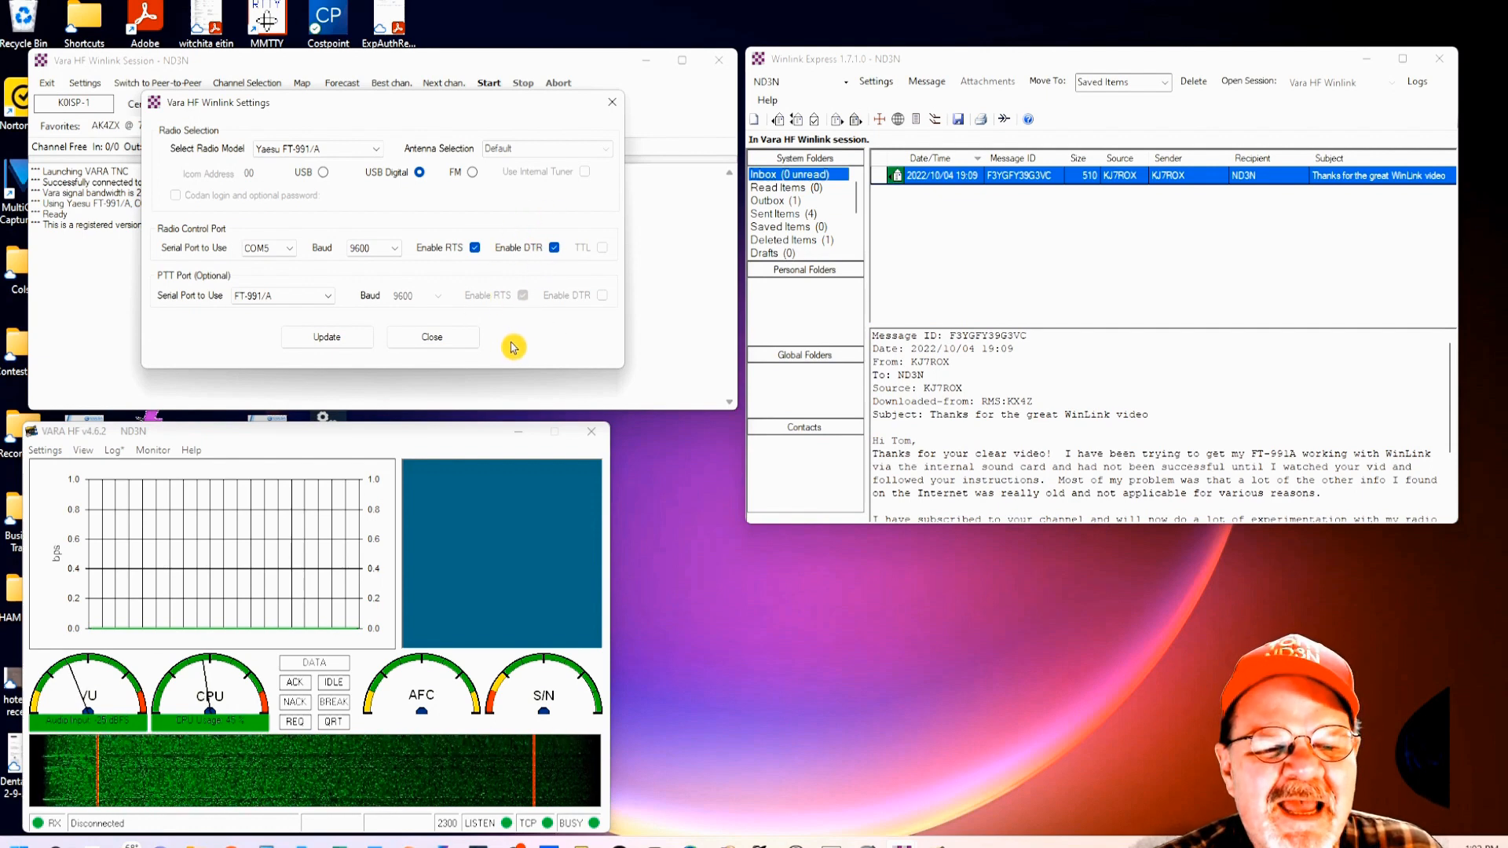
{"action": "mouse_move", "coordinate": [286, 204]}
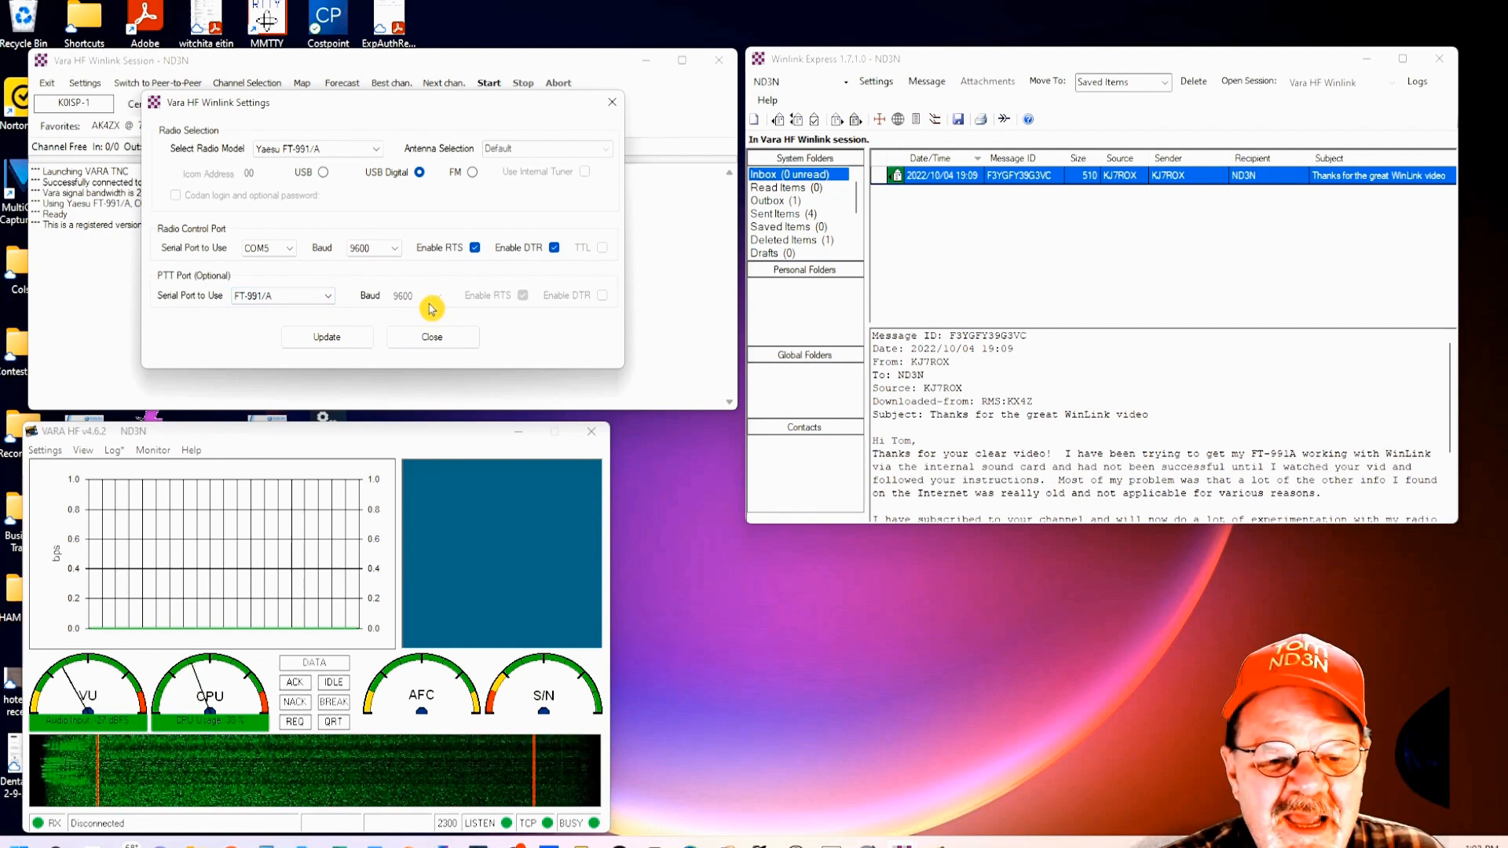
{"action": "mouse_move", "coordinate": [534, 361]}
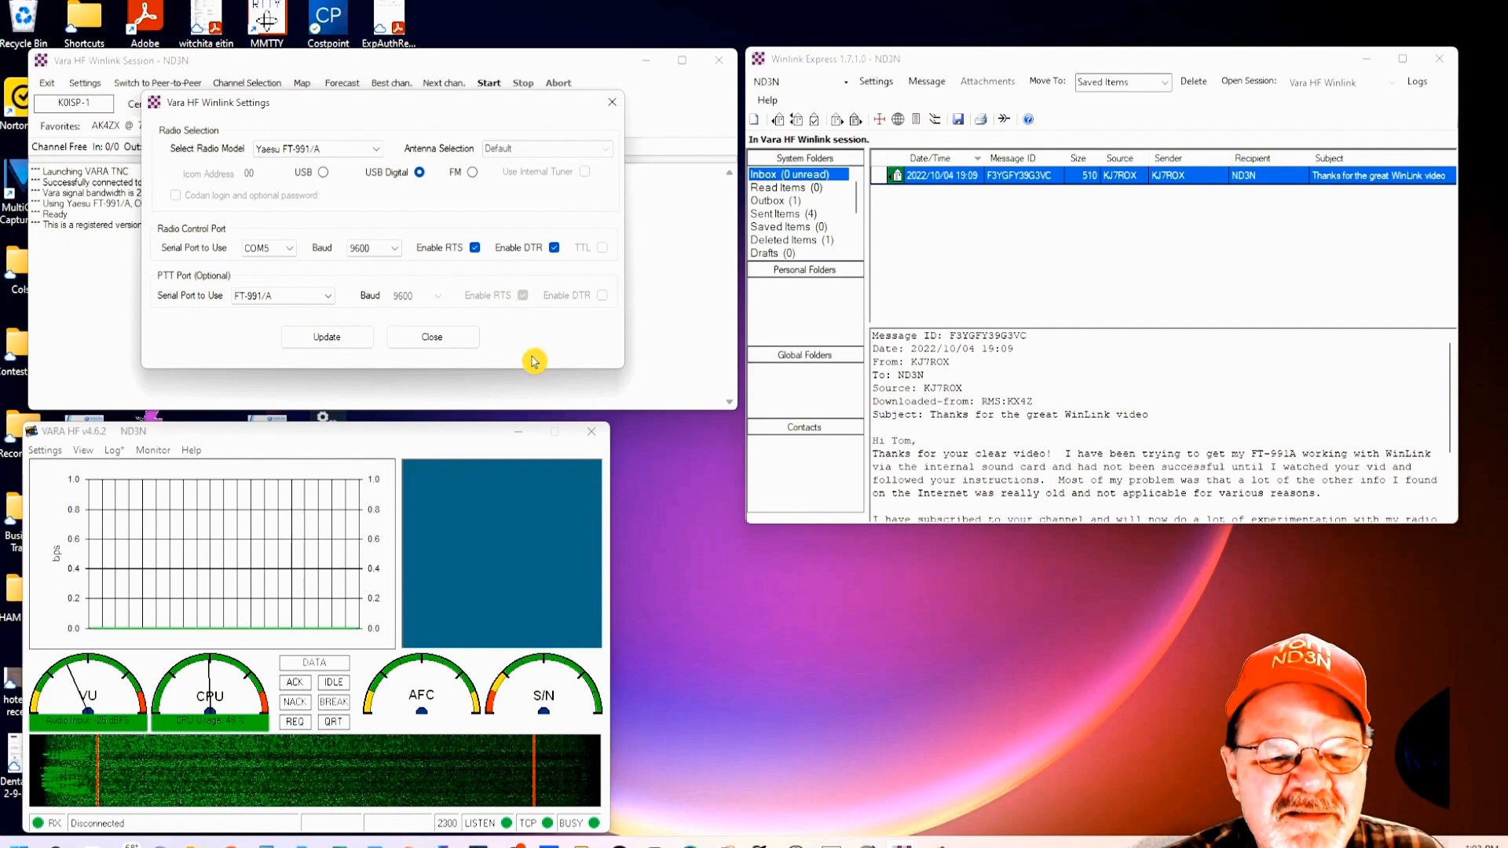
{"action": "mouse_move", "coordinate": [531, 351]}
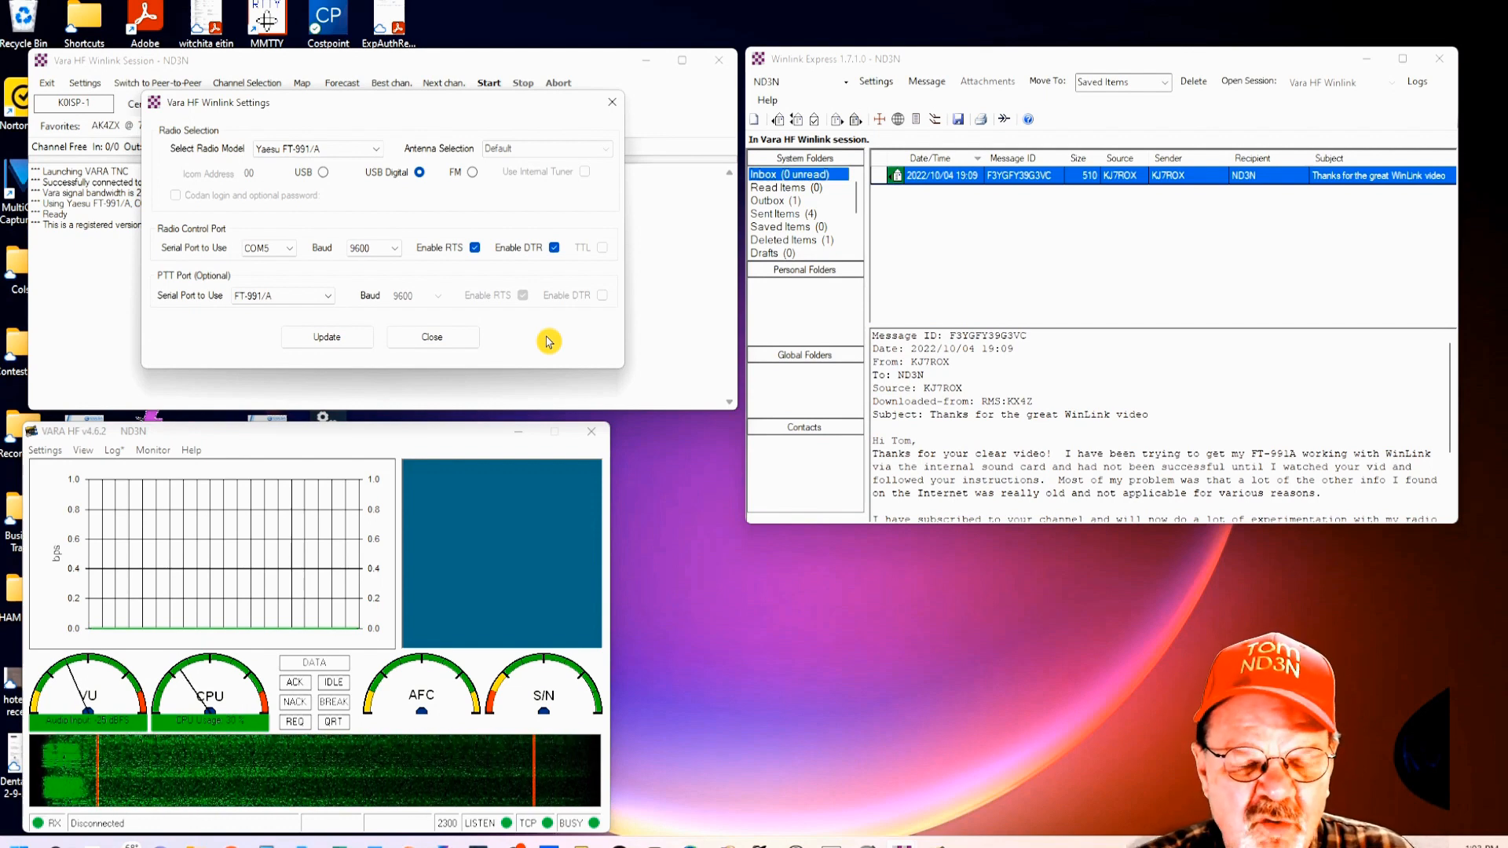
{"action": "mouse_move", "coordinate": [274, 325]}
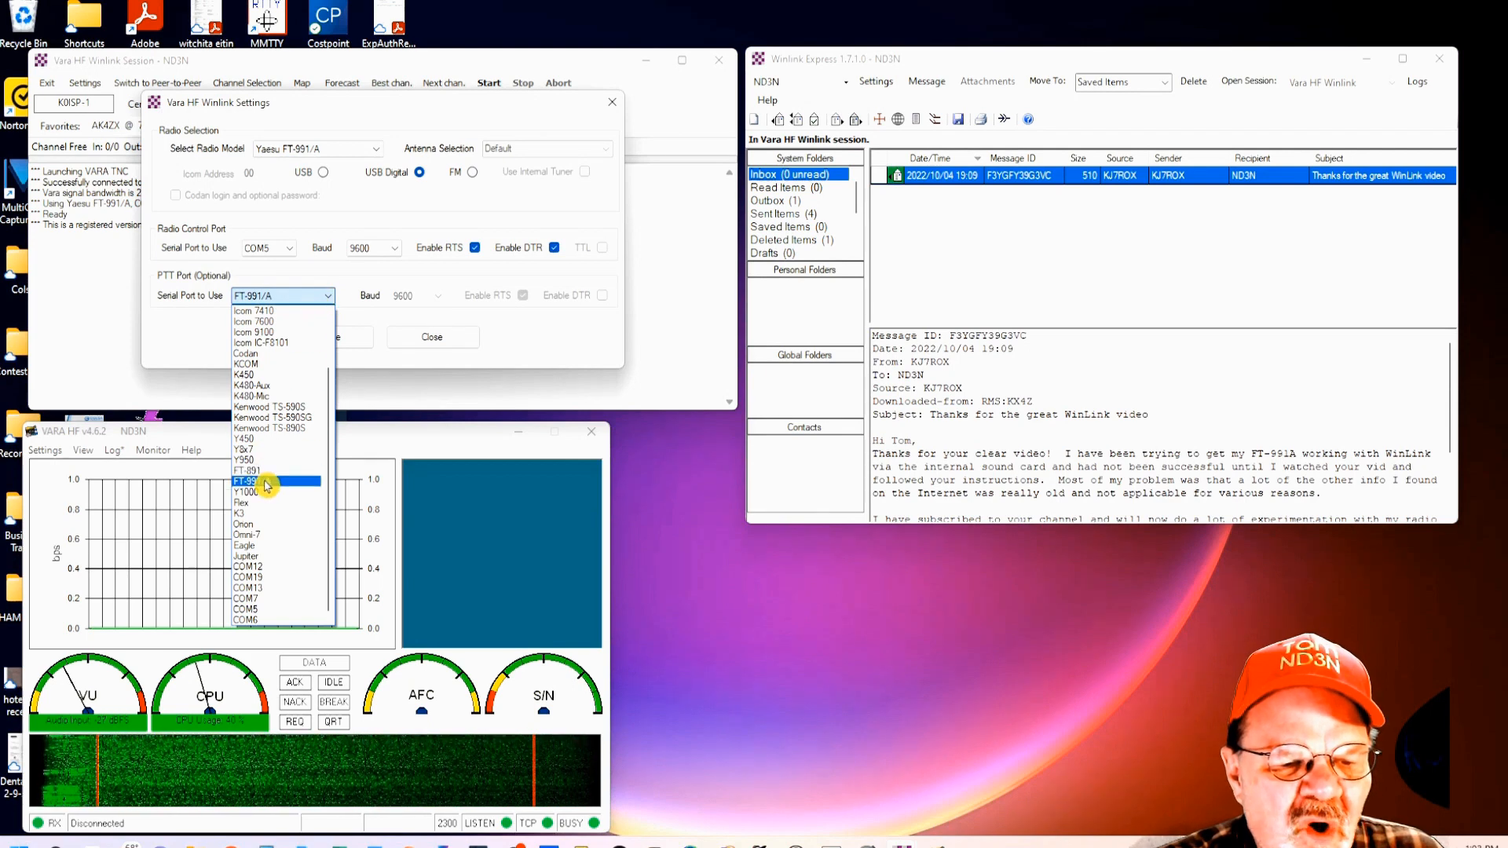
Choose the FT-991/A for the PTT port and close the radio settings
{"action": "left_click", "coordinate": [251, 481]}
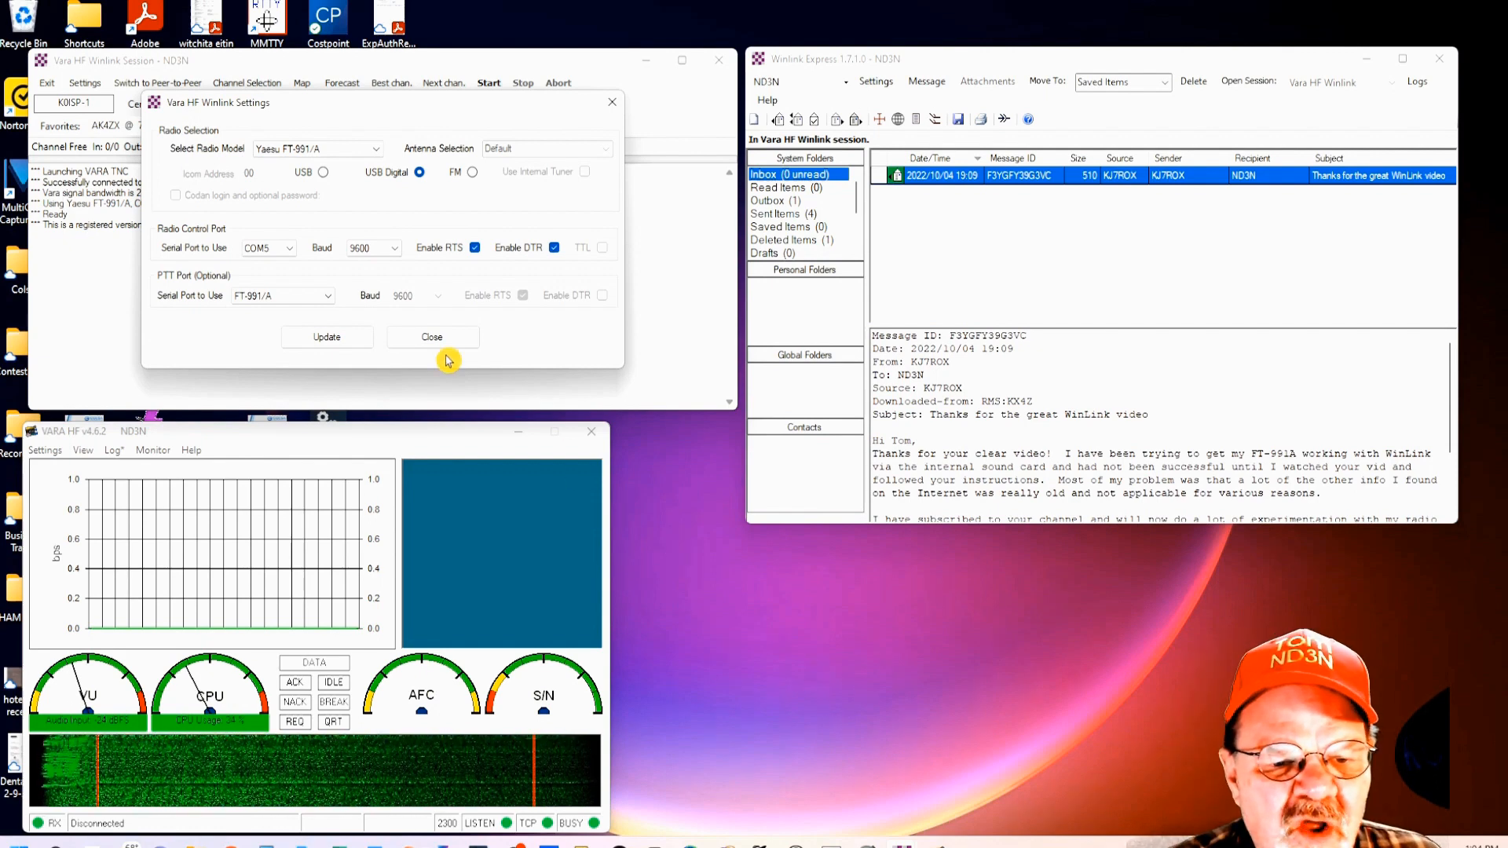
{"action": "left_click", "coordinate": [431, 336]}
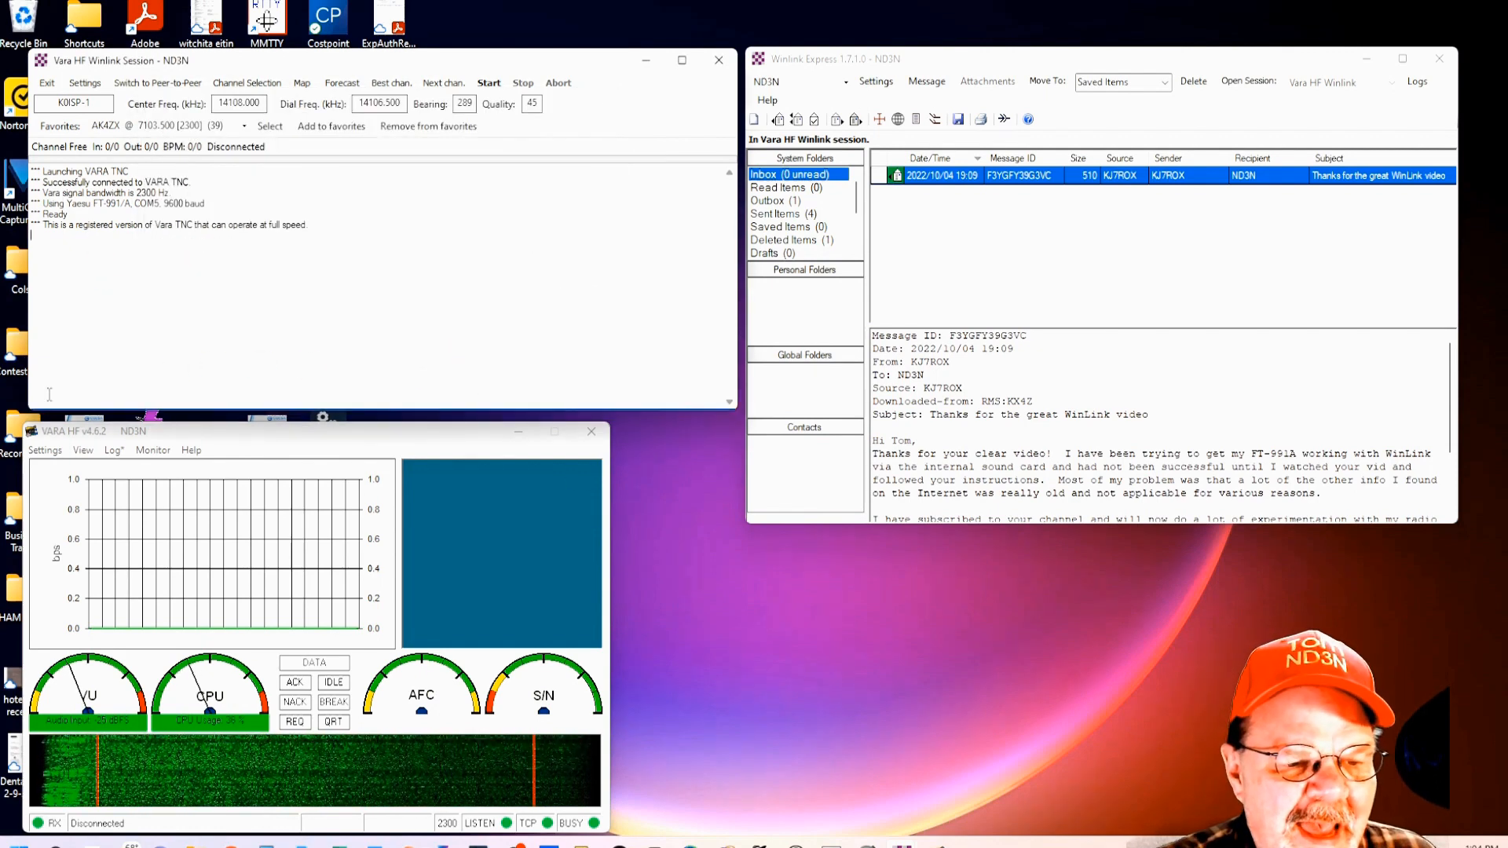
{"action": "left_click", "coordinate": [46, 451]}
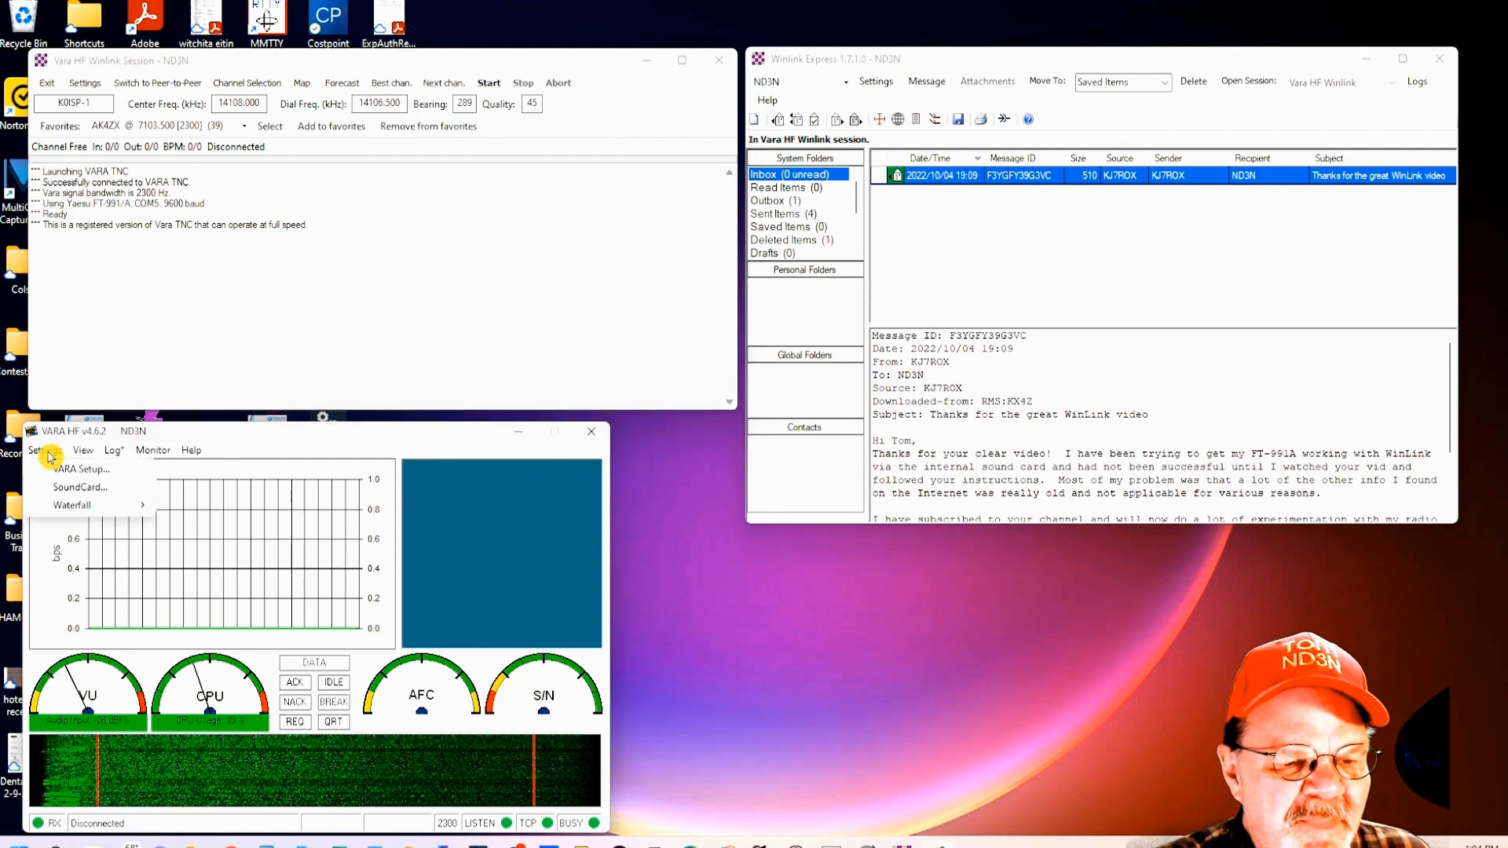
{"action": "mouse_move", "coordinate": [80, 468]}
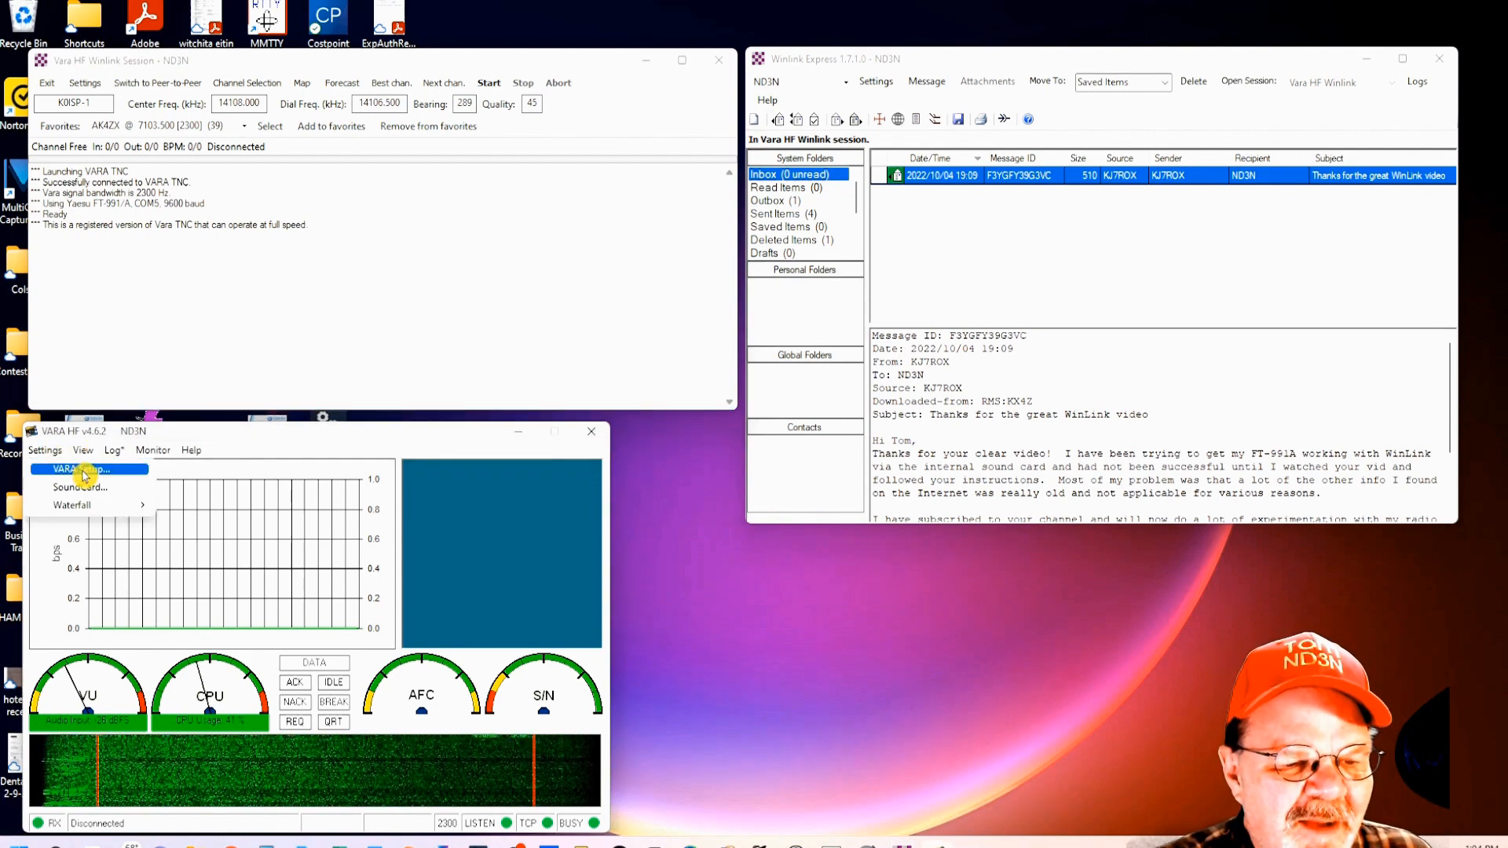
{"action": "left_click", "coordinate": [74, 469]}
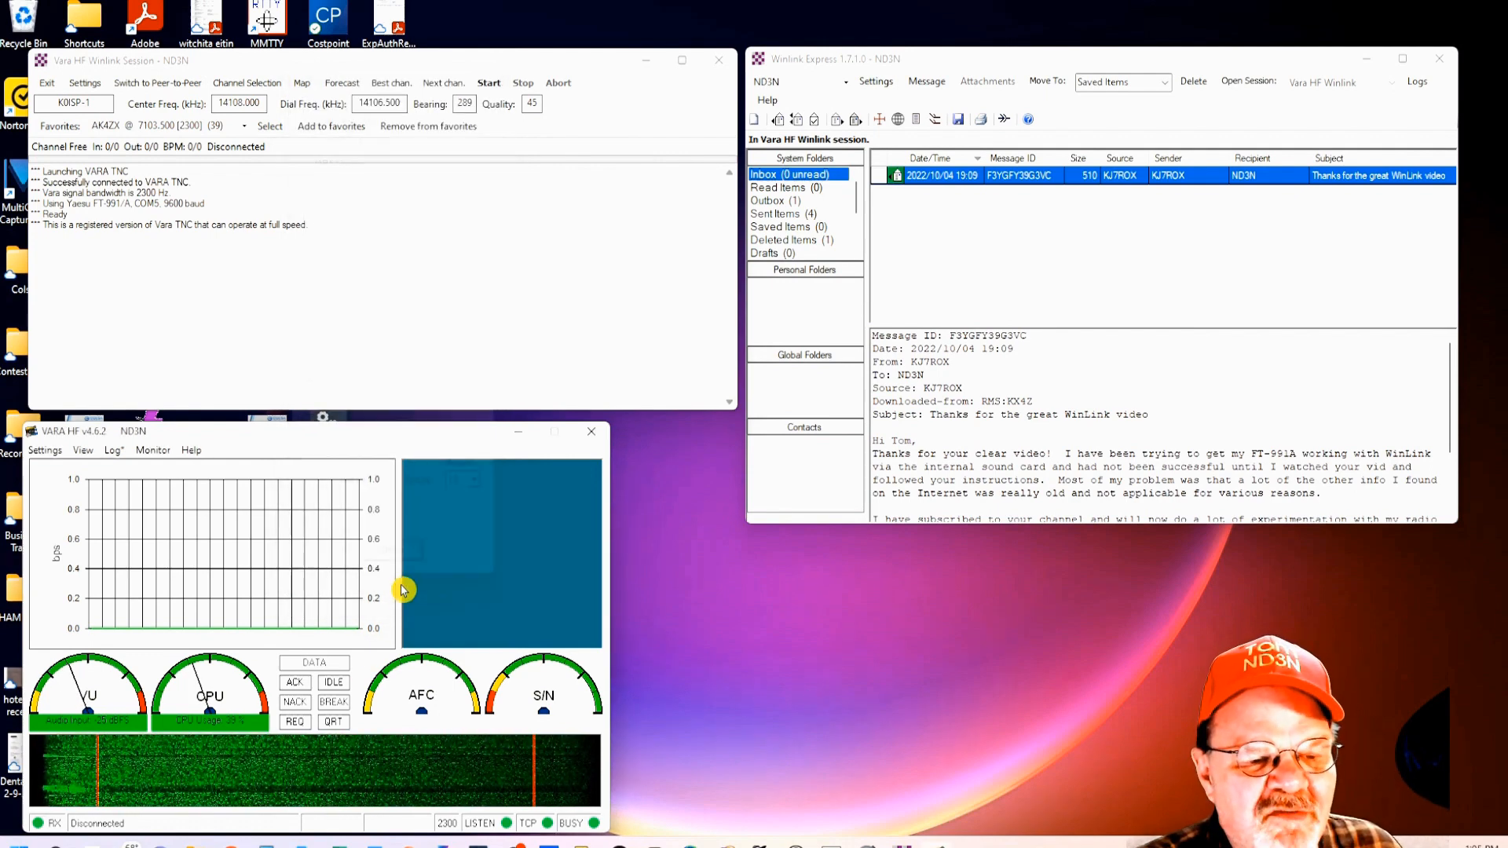
{"action": "left_click", "coordinate": [46, 451]}
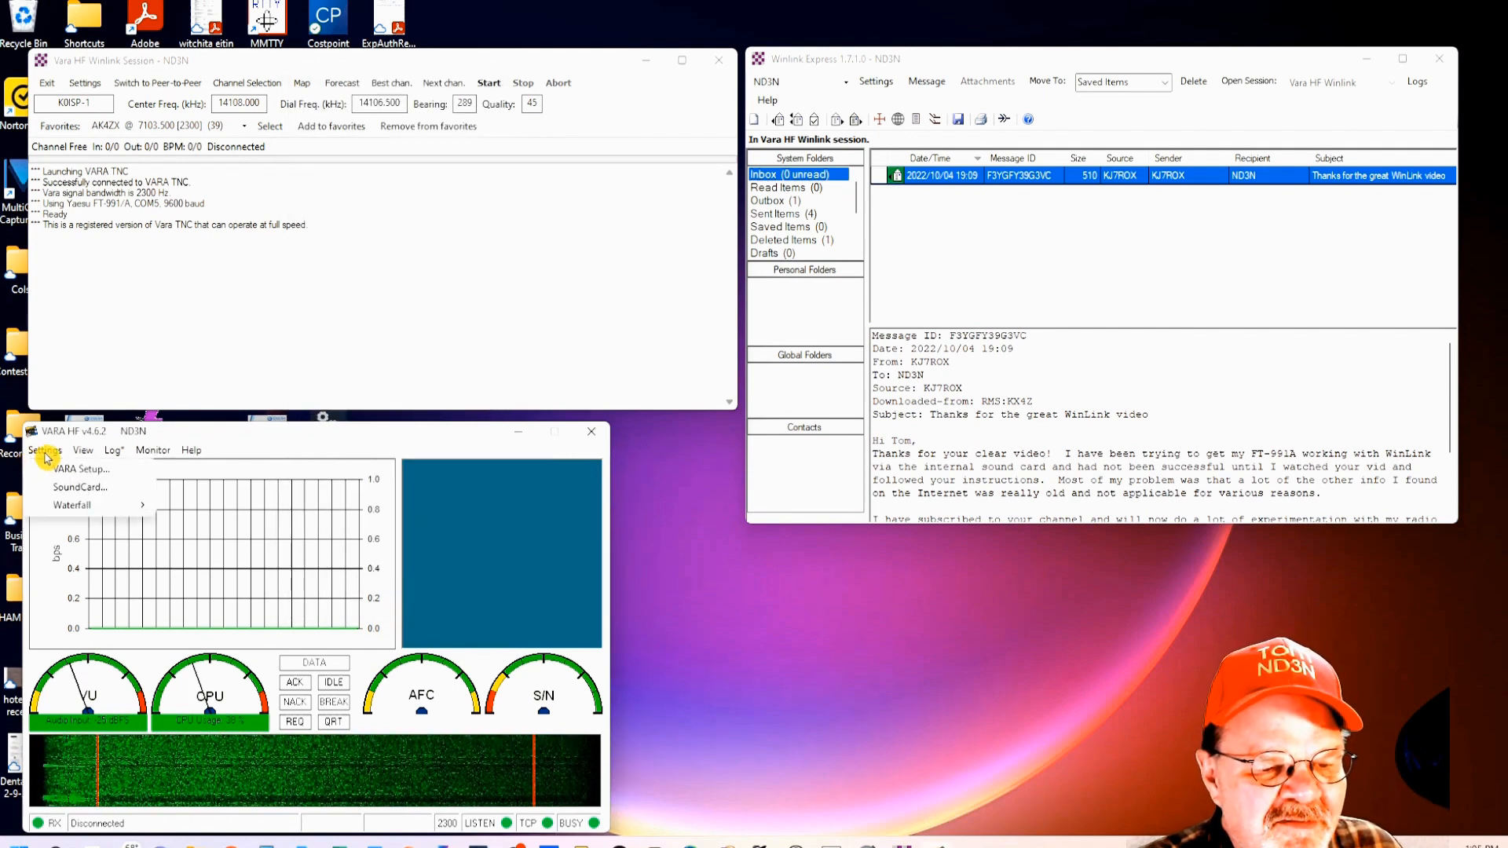
In VARA HF sound card settings send a Tune test tone at -5 dB drive, then close them
{"action": "left_click", "coordinate": [79, 487]}
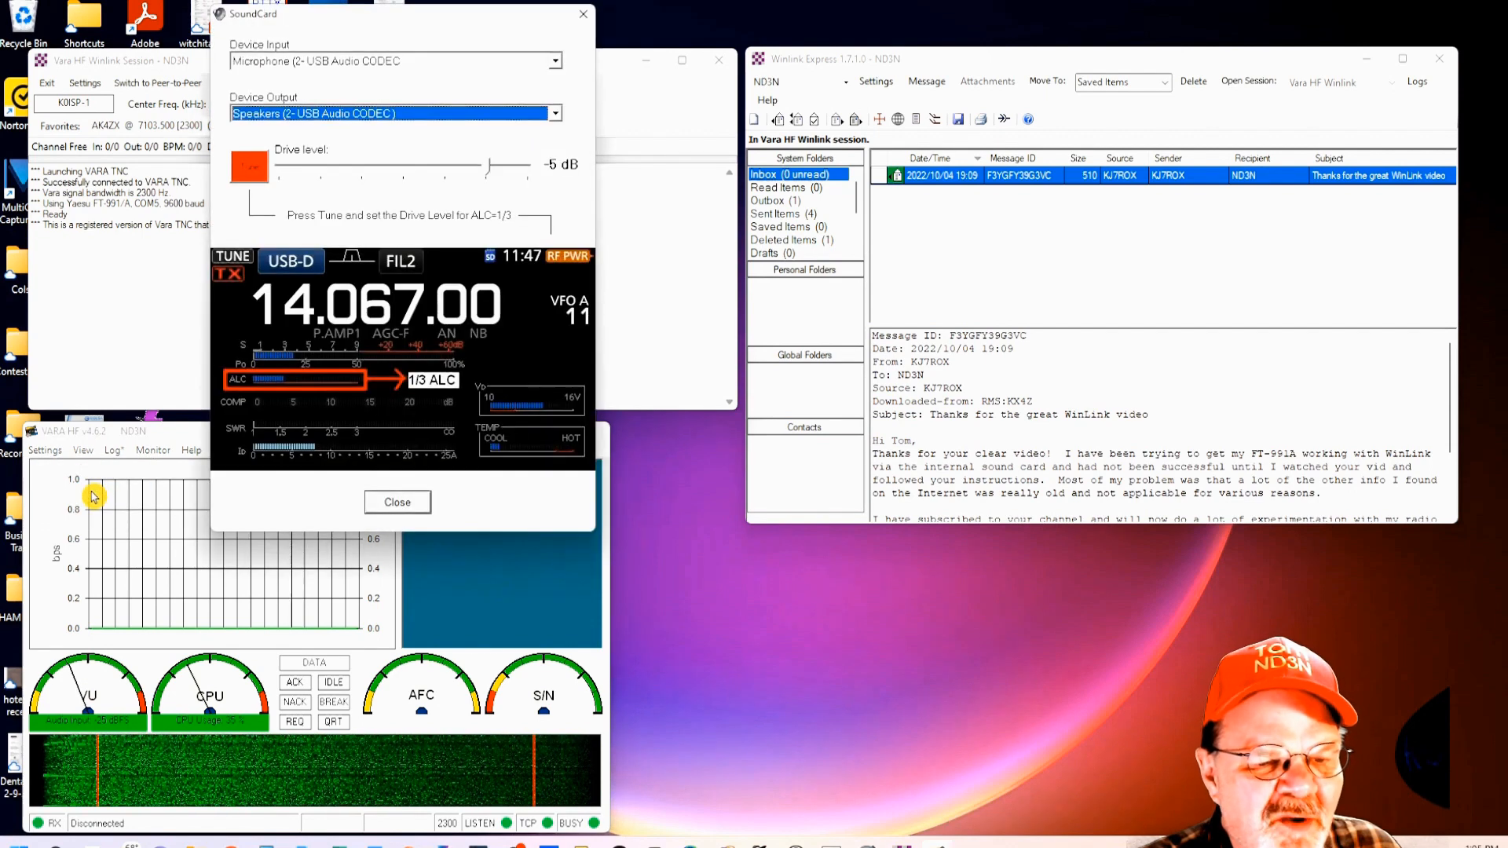
{"action": "mouse_move", "coordinate": [404, 94]}
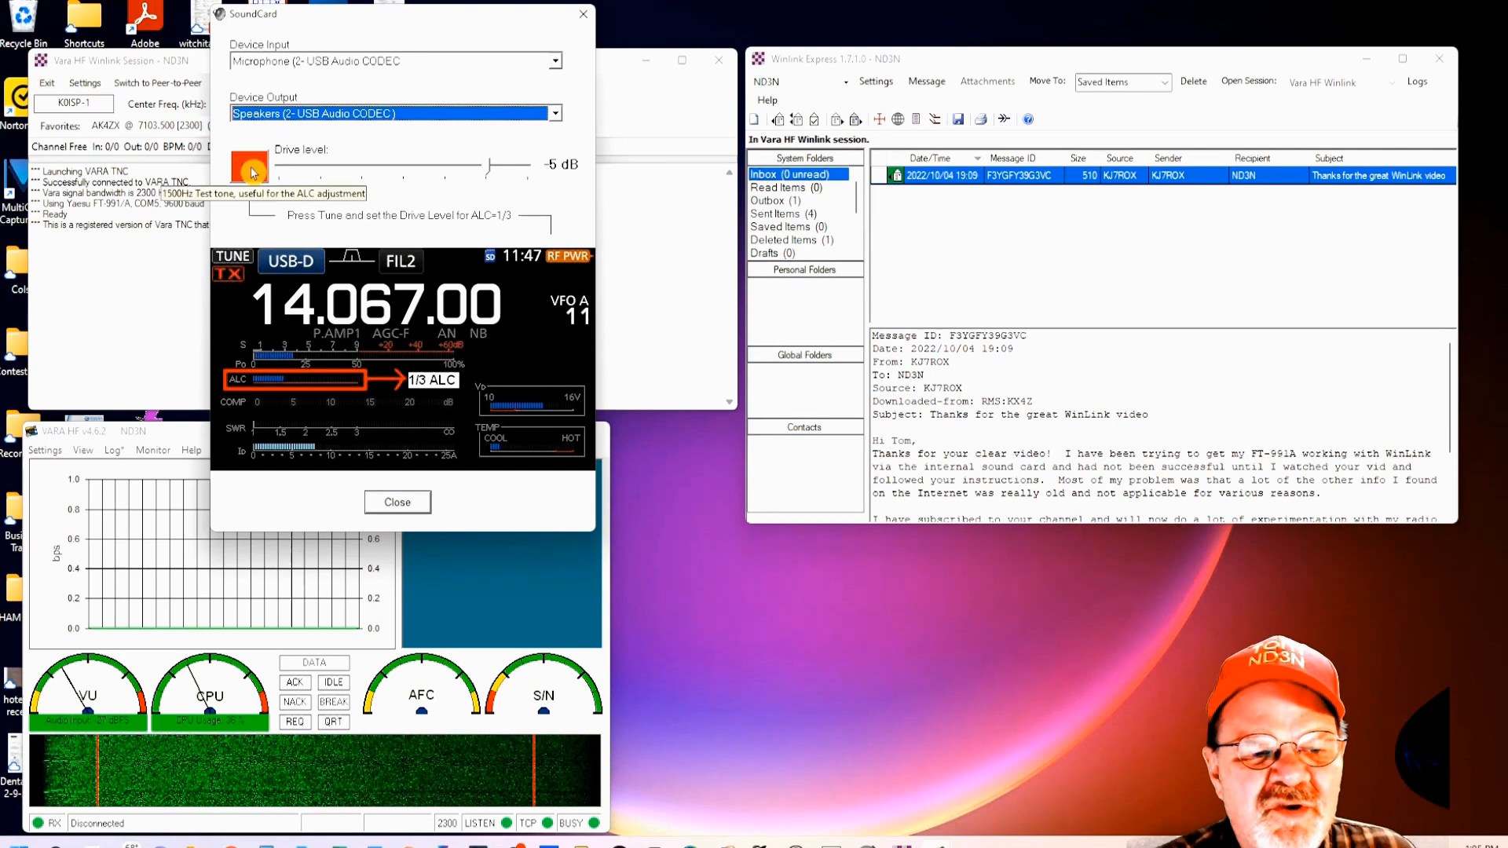
{"action": "left_click", "coordinate": [248, 165]}
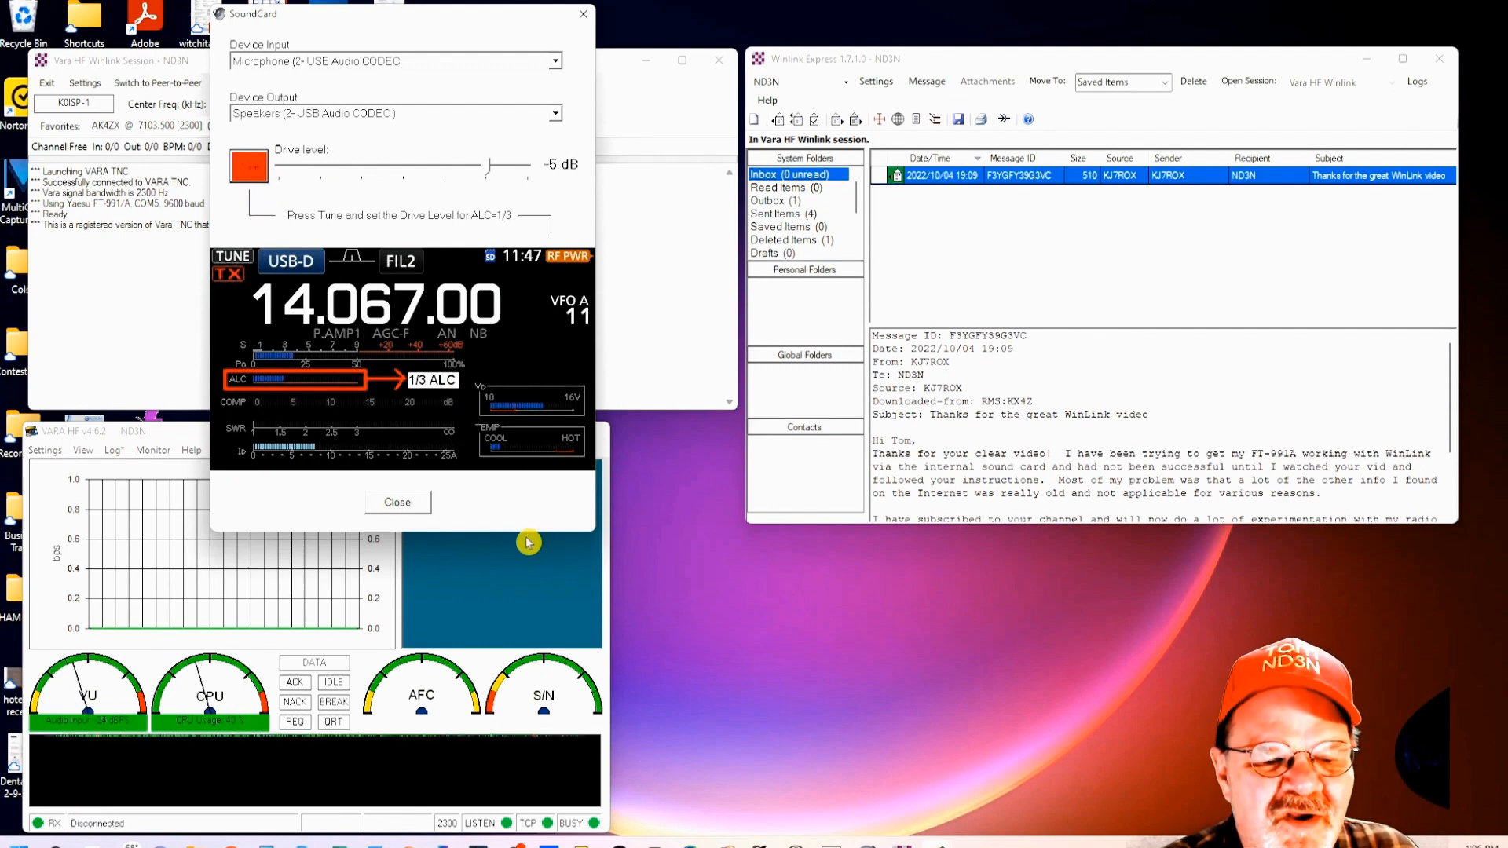
{"action": "left_click", "coordinate": [395, 503]}
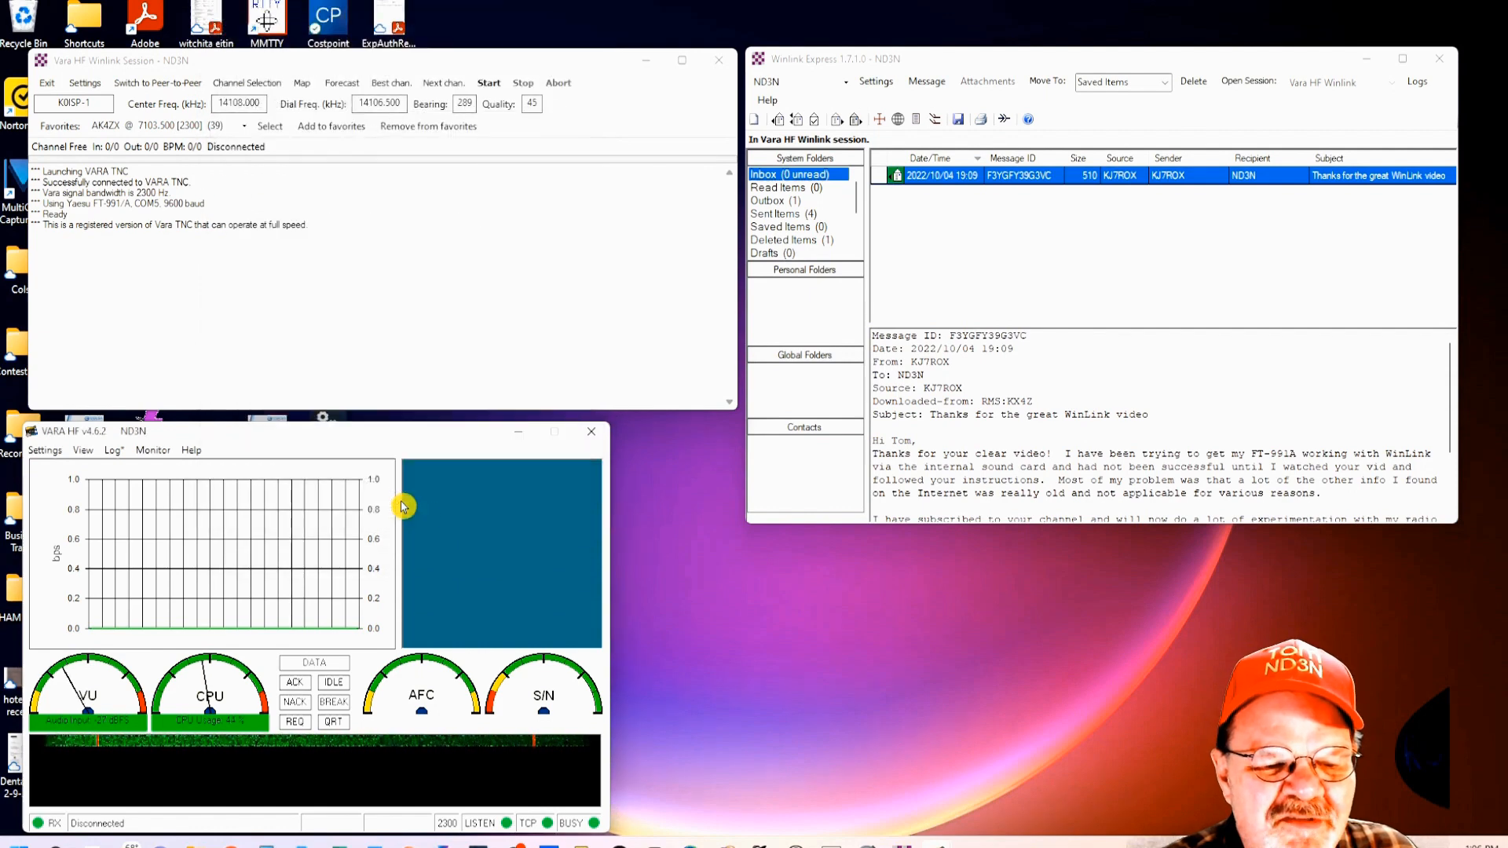
{"action": "mouse_move", "coordinate": [726, 705]}
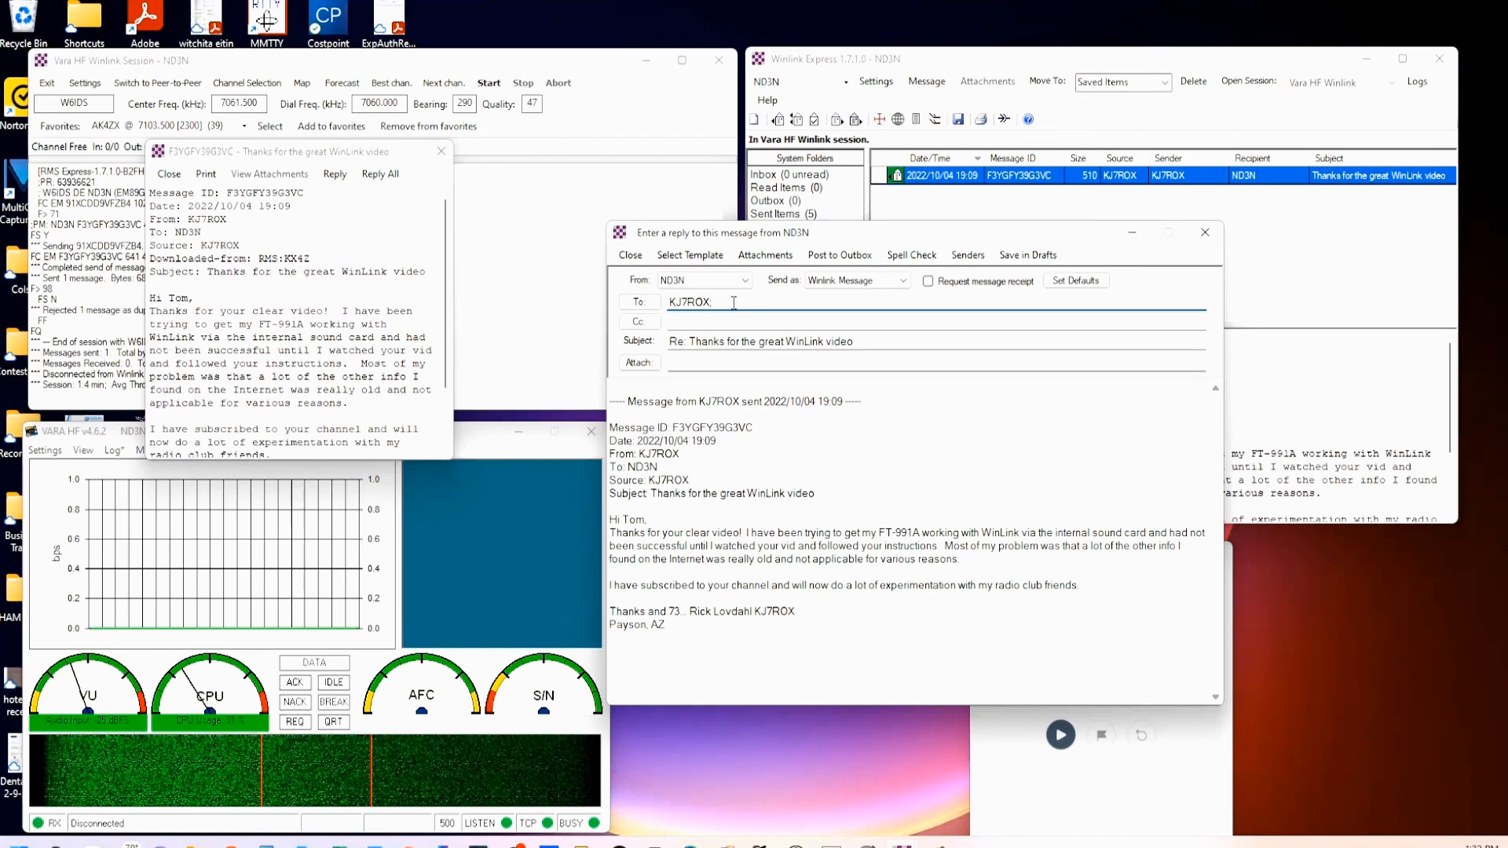
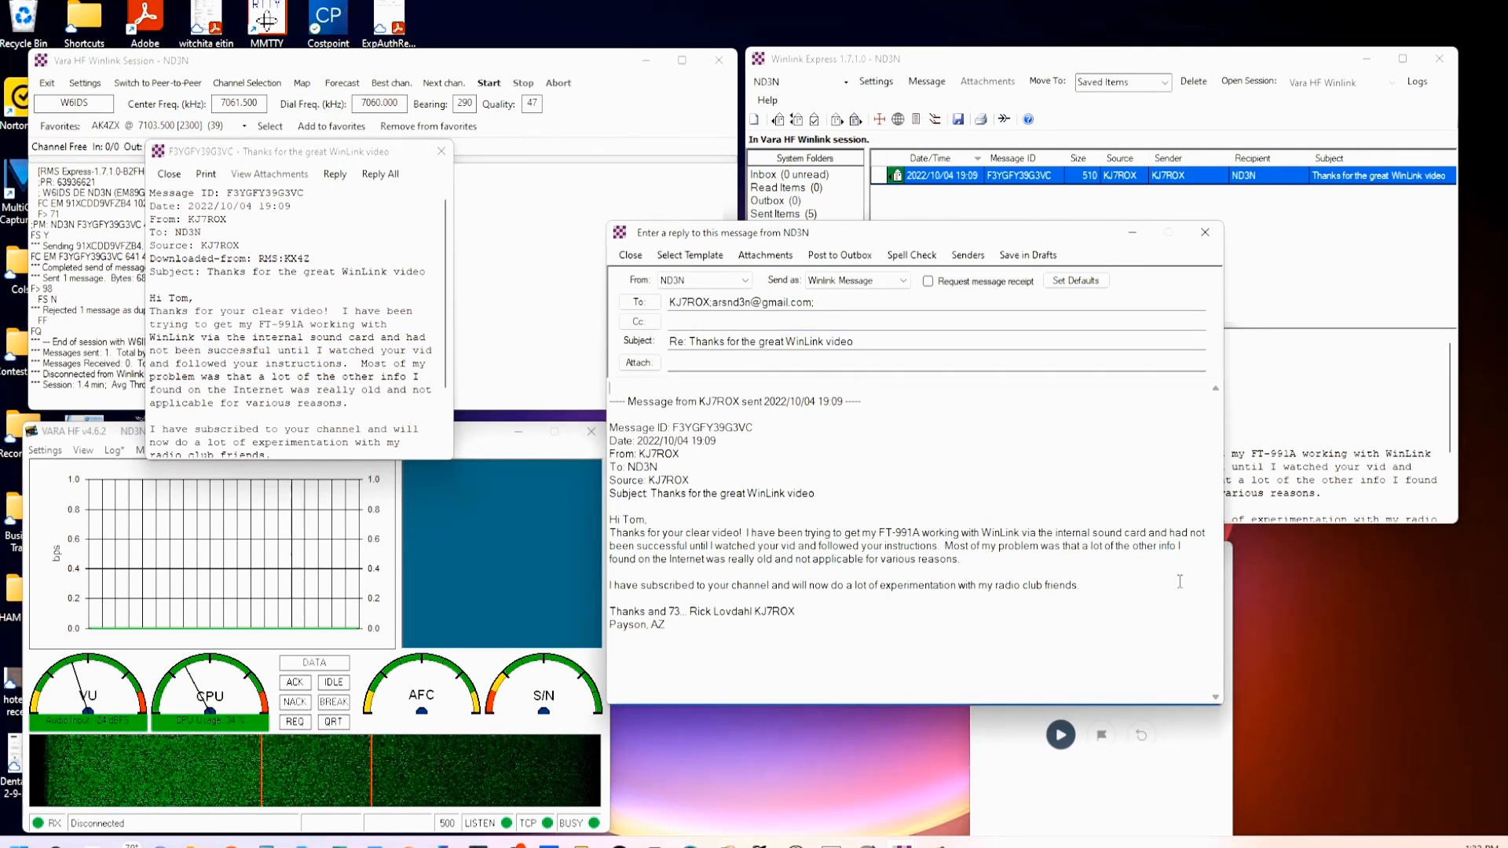
Add the Gmail address as an extra recipient in the reply's To field
{"action": "type", "text": "@n"}
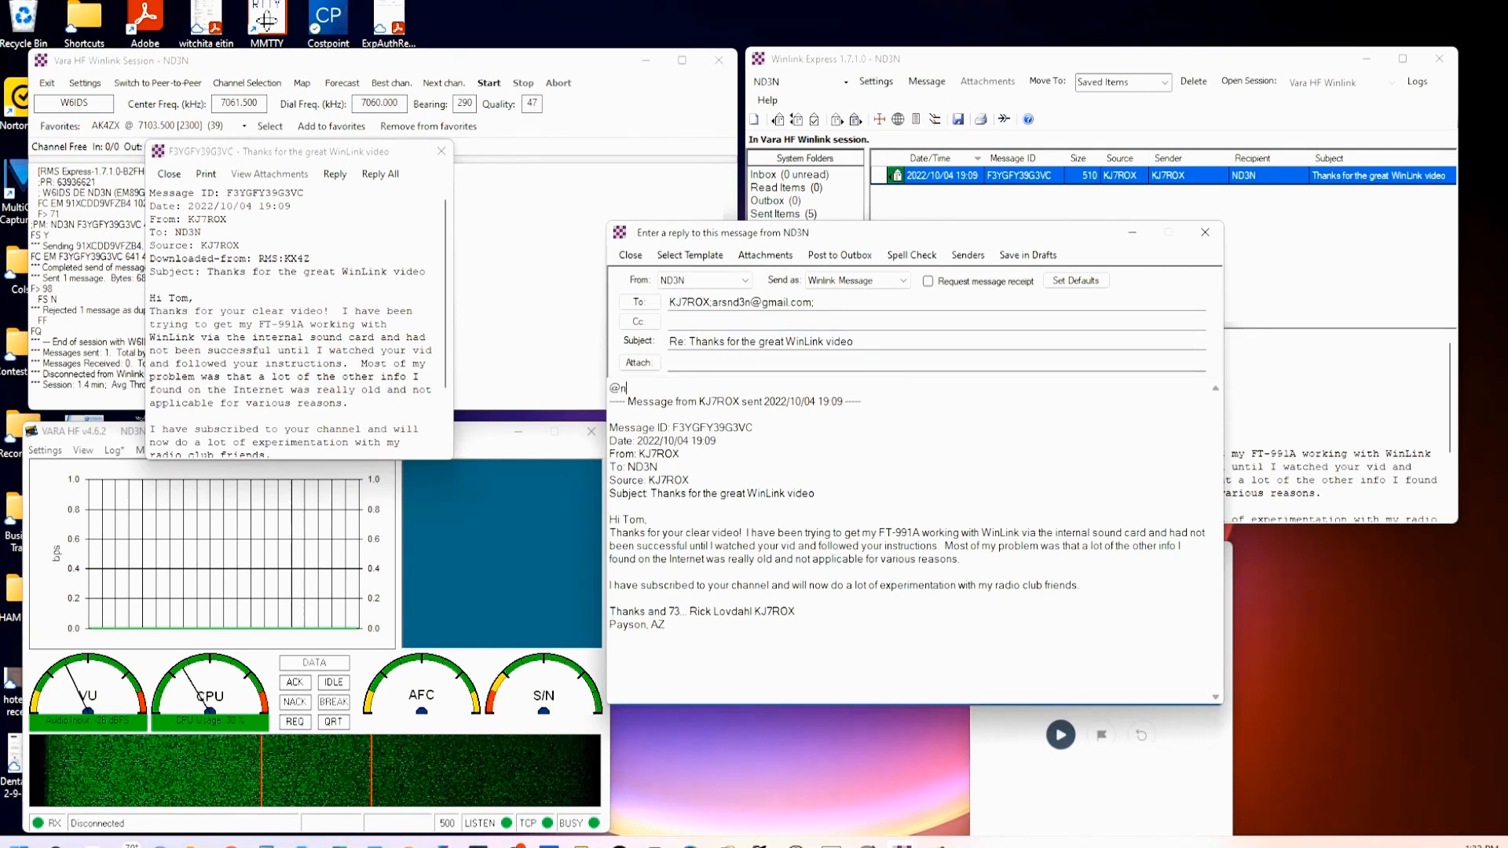
Write the note about a 2nd sending after ops on the first, signed '73 de Tom, ND3N'
{"action": "type", "text": "2nd"}
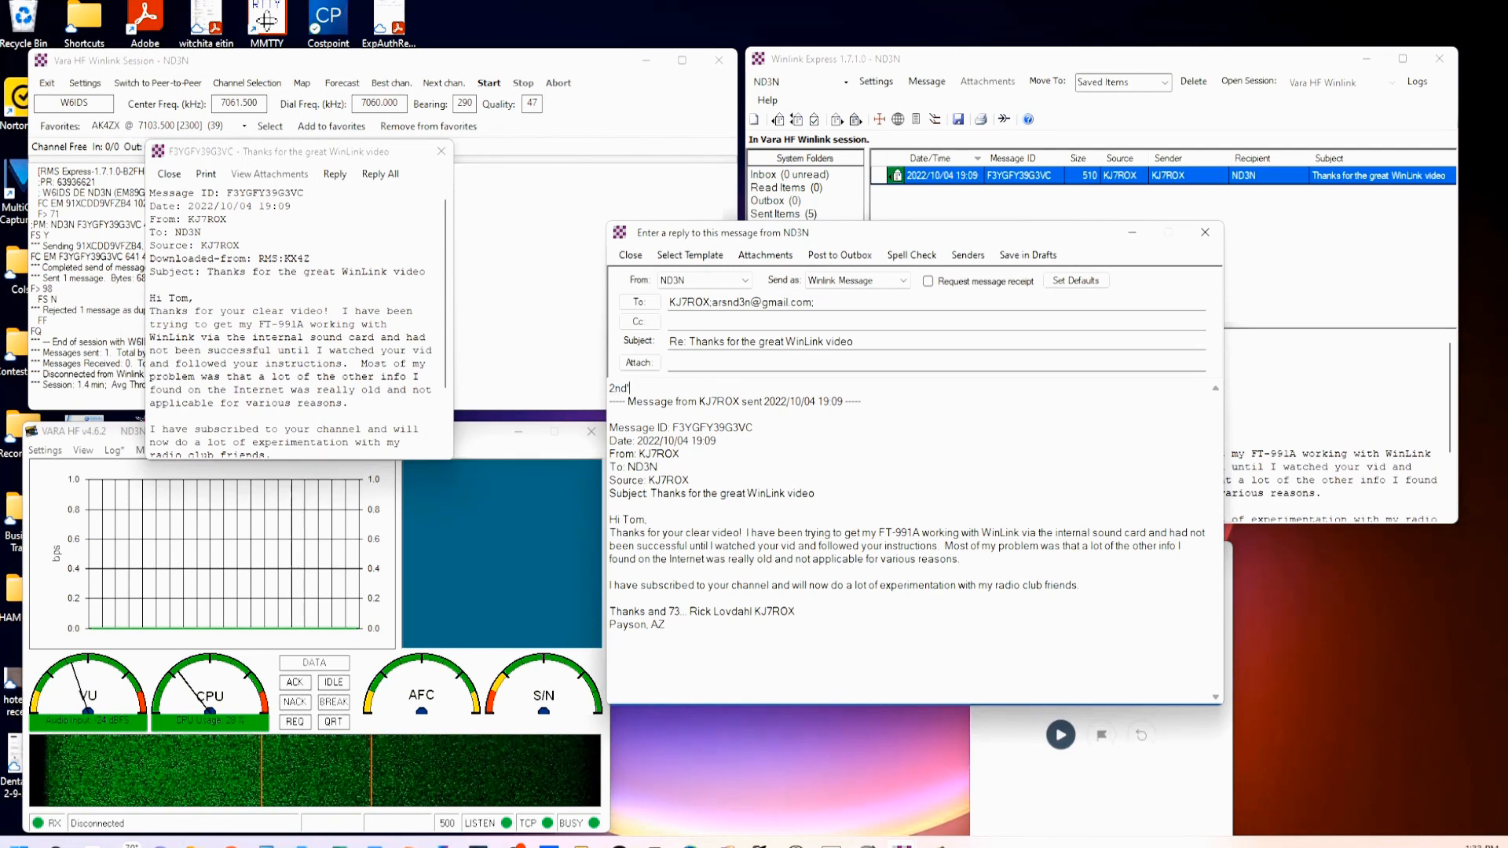
{"action": "type", "text": "sending..."}
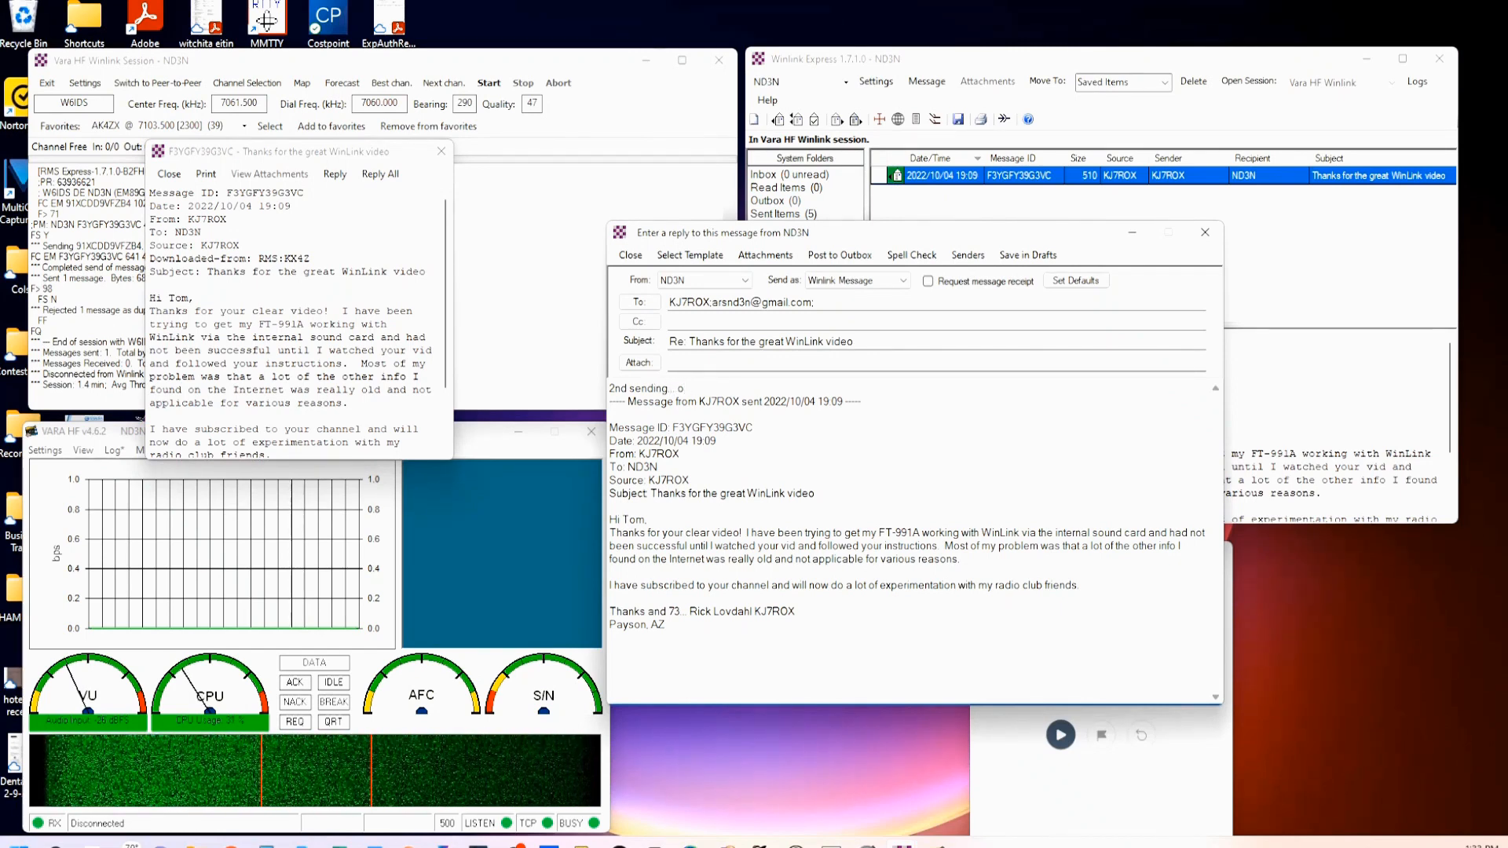
{"action": "type", "text": "ops on"}
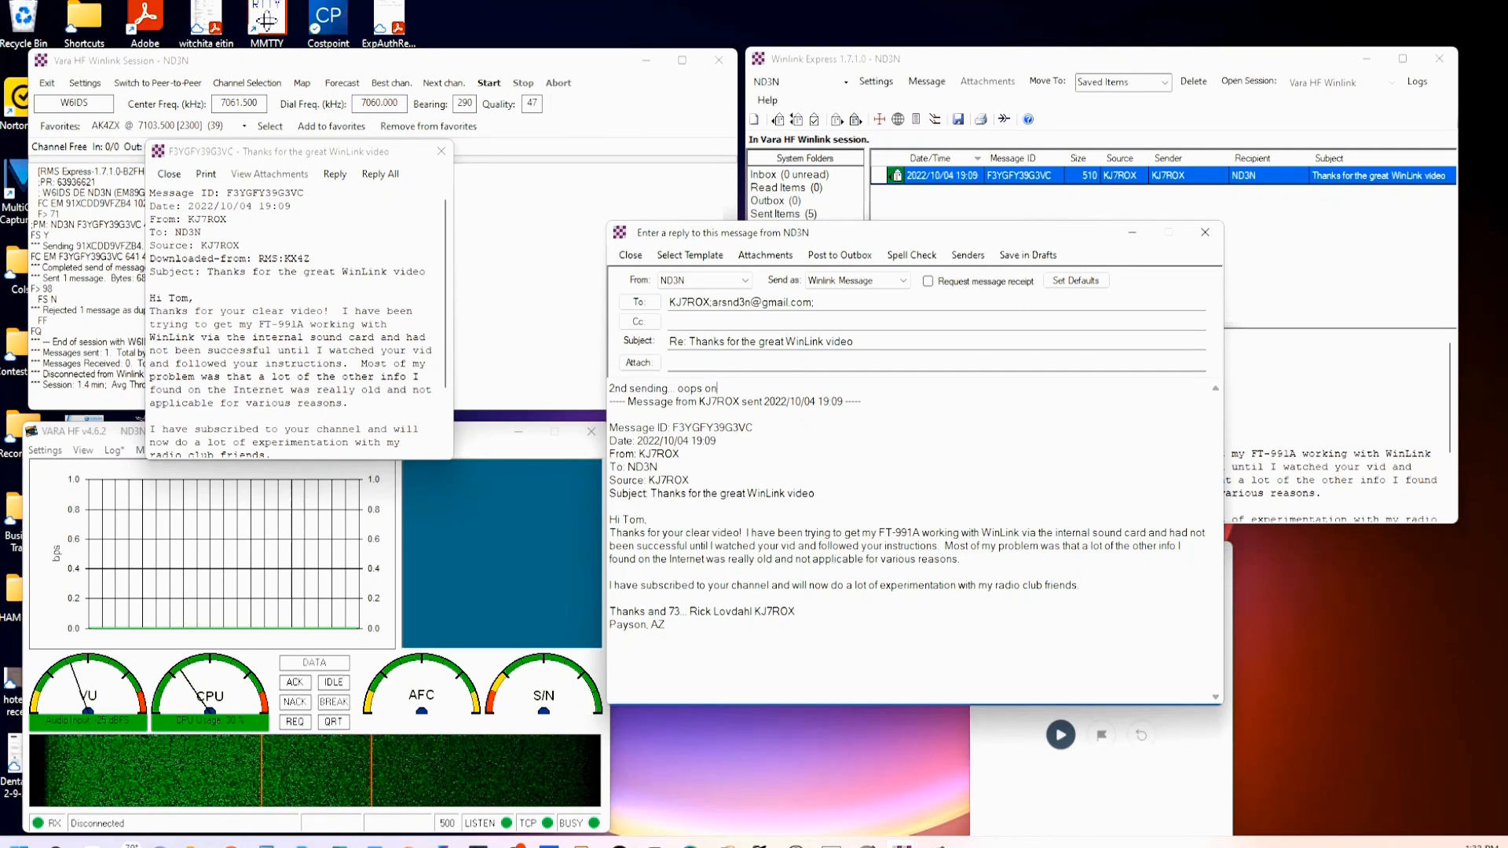
{"action": "type", "text": "the"}
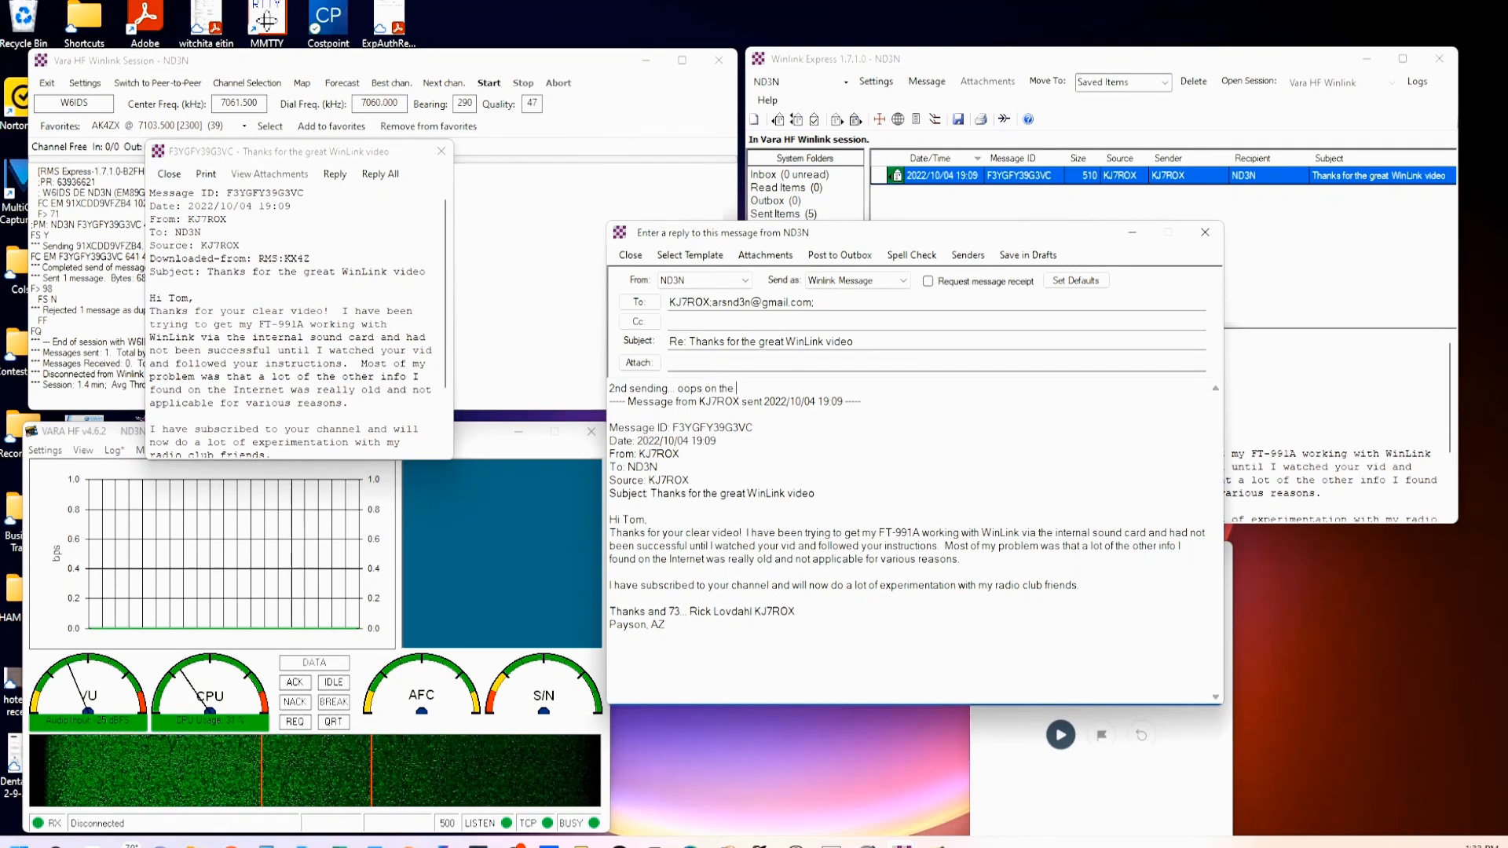
{"action": "type", "text": "first."}
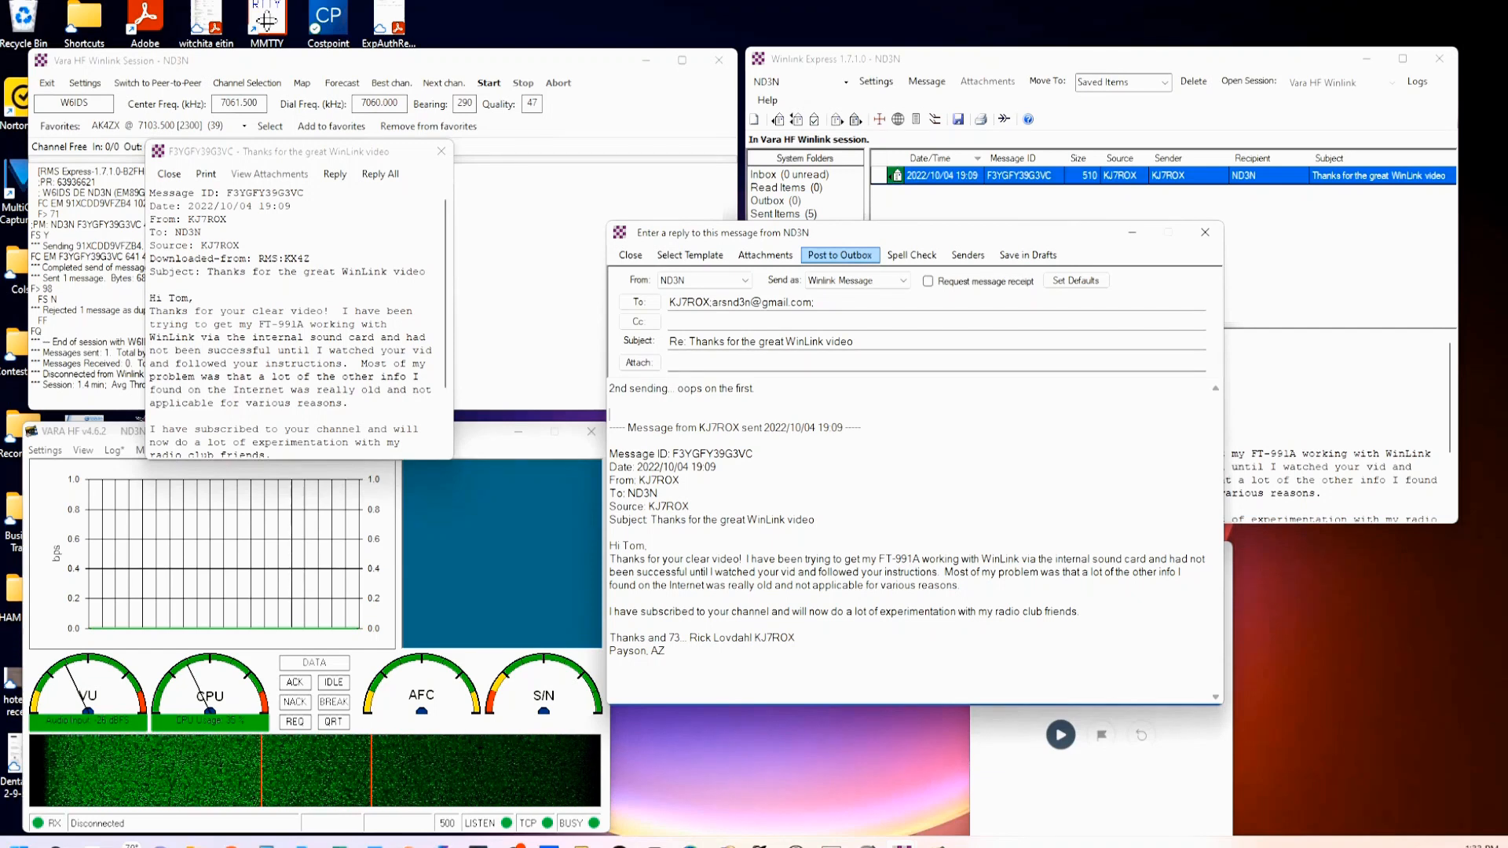
{"action": "type", "text": "73 de To"}
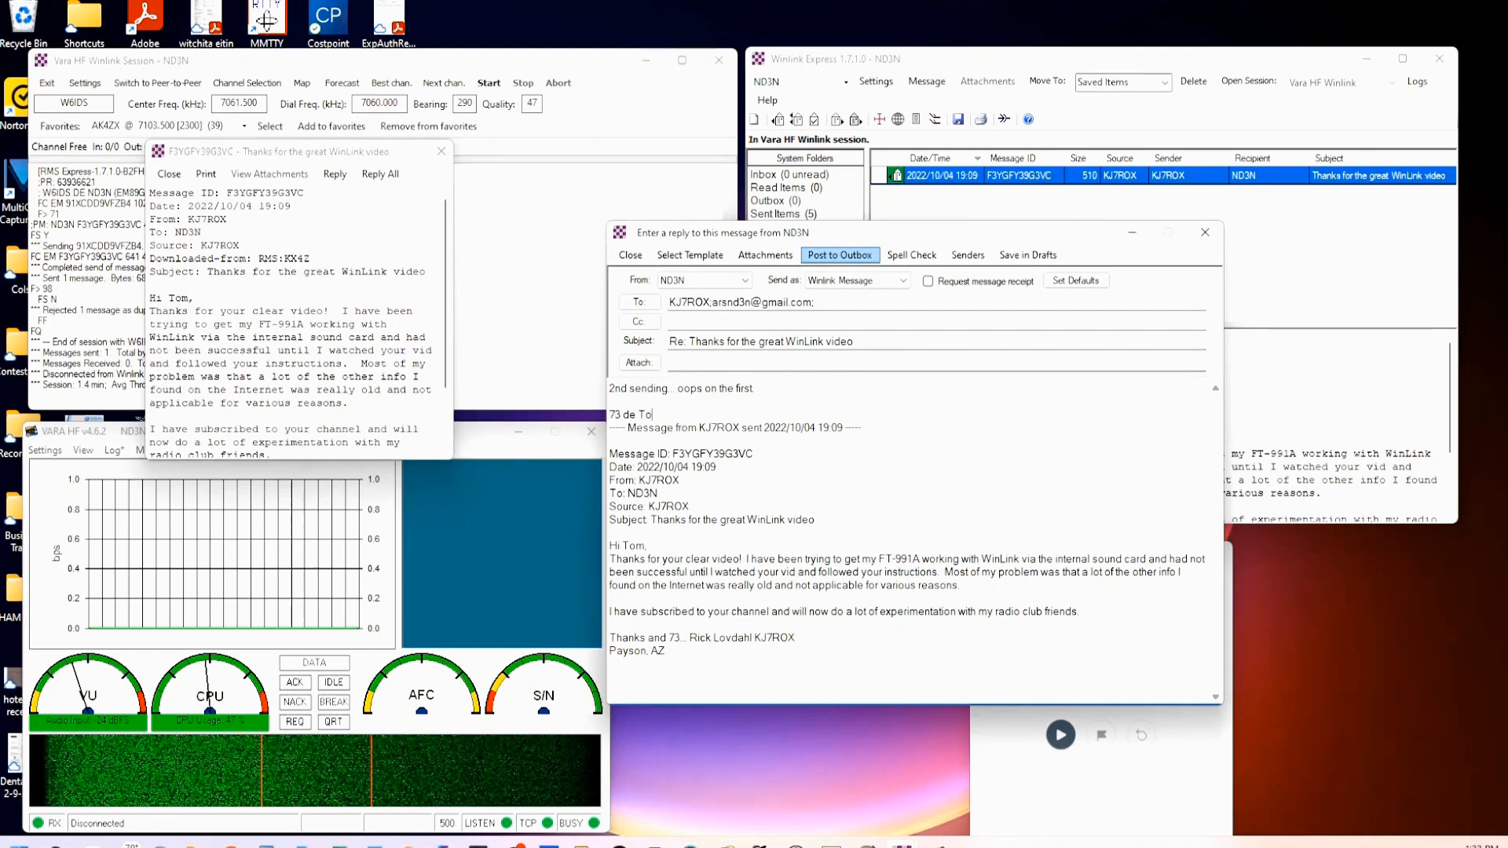
{"action": "type", "text": "m, ND3N"}
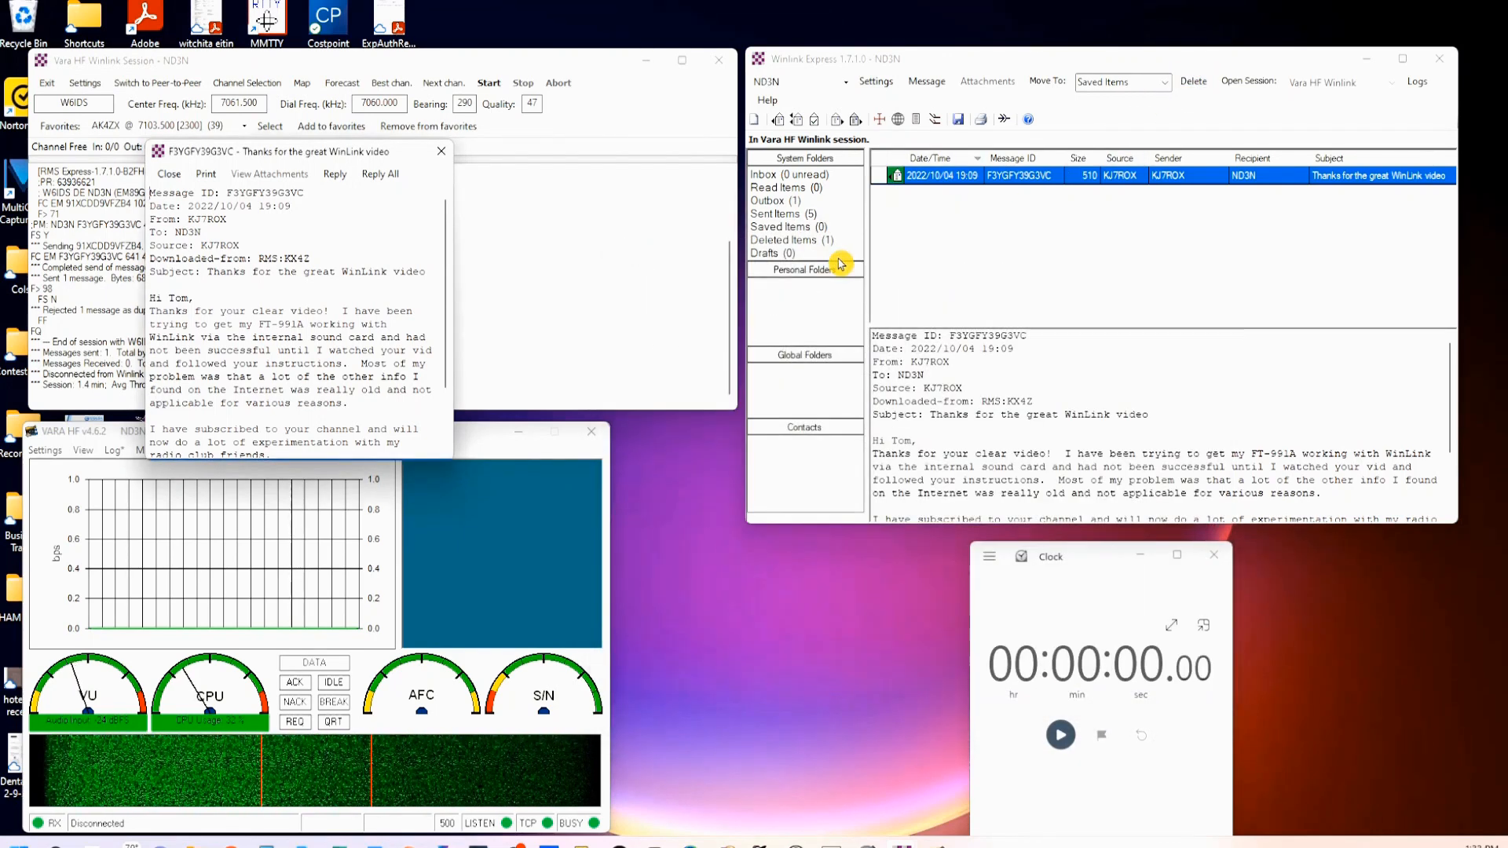
{"action": "mouse_move", "coordinate": [699, 212]}
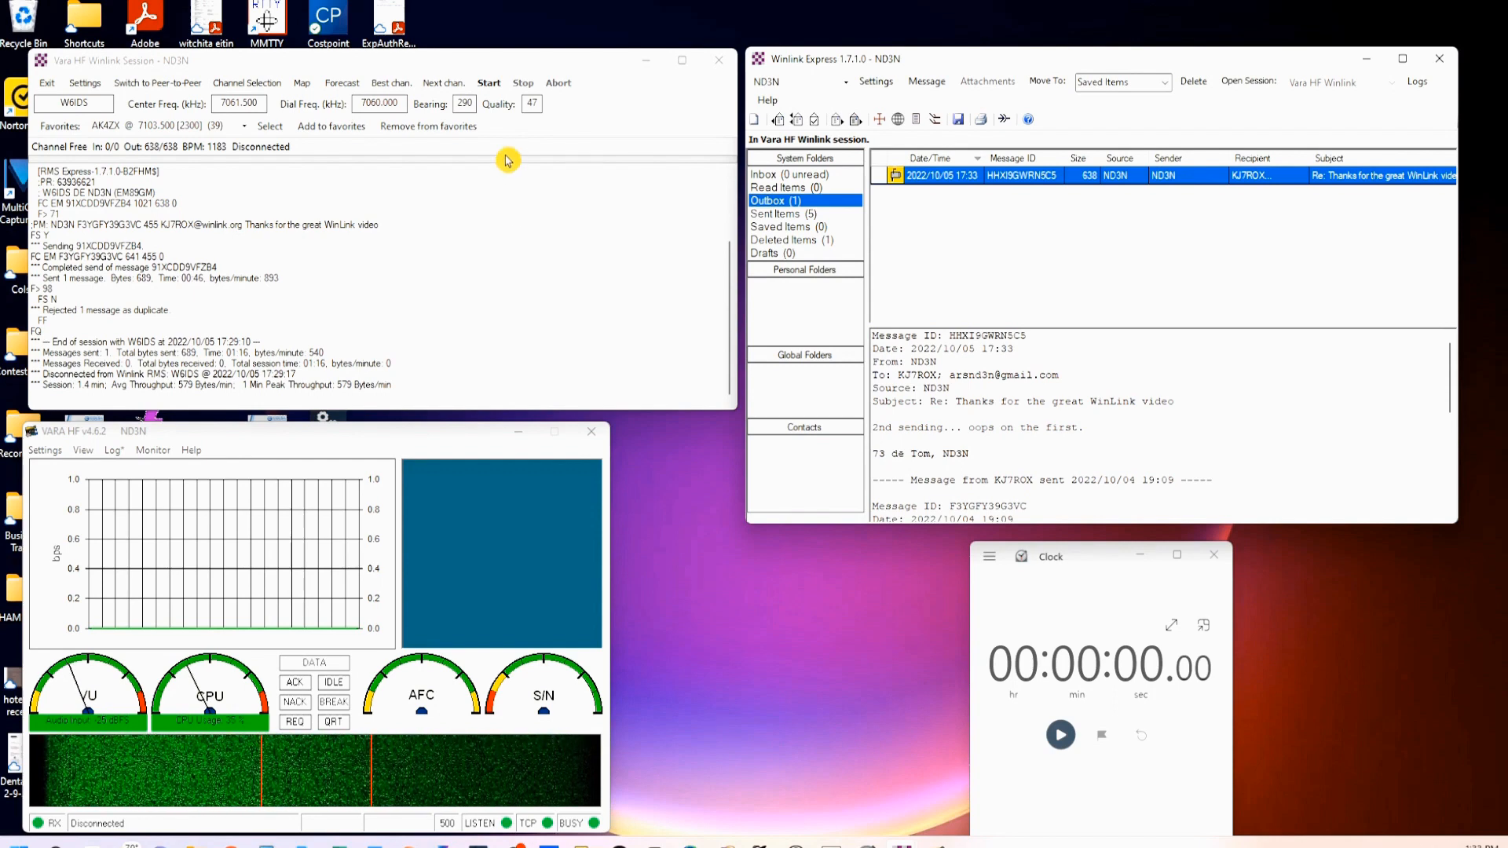
Start the Vara HF session connecting to gateway W6IDS to send the queued reply
{"action": "left_click", "coordinate": [488, 84]}
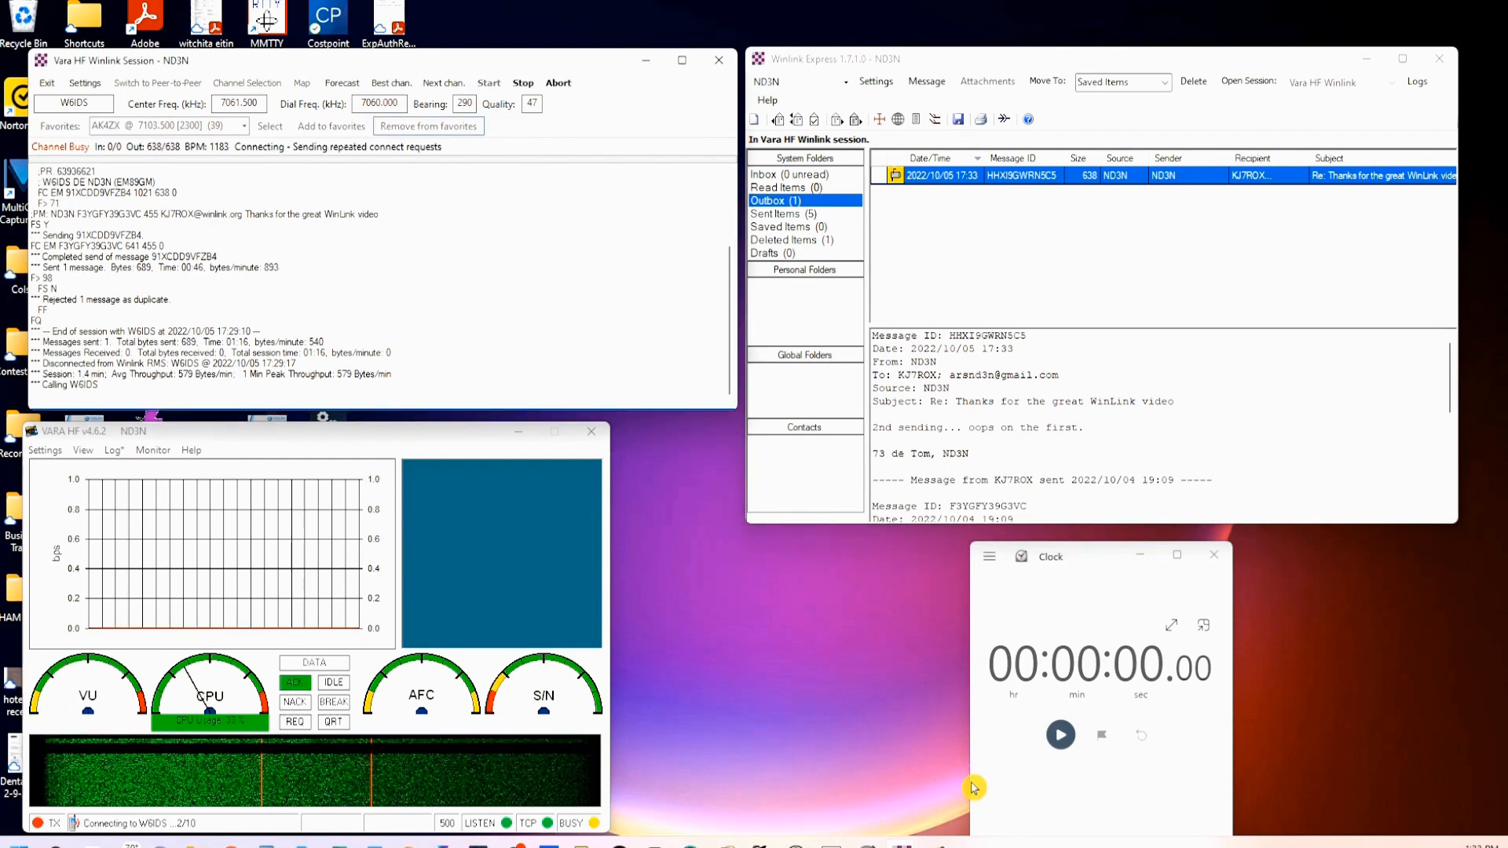